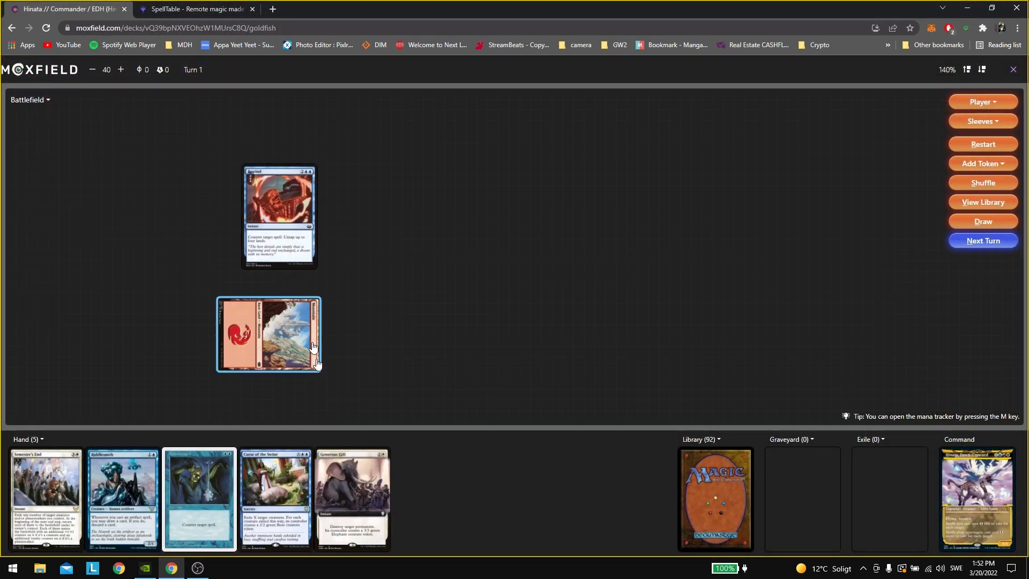
- Draw a card from the library so the hand holds six cards, then leave the playtest tab
{"action": "left_click", "coordinate": [983, 221]}
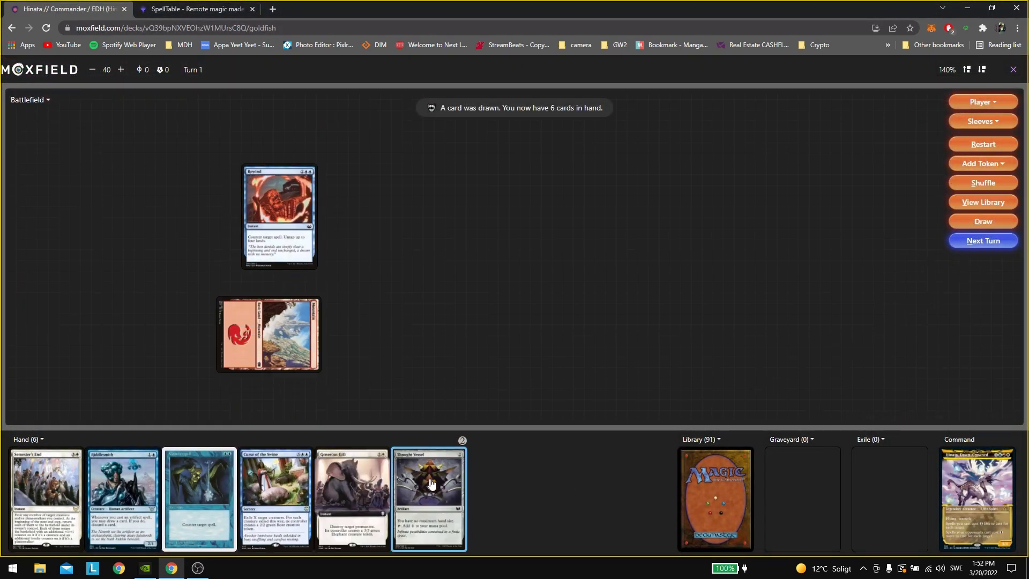
{"action": "left_click", "coordinate": [174, 8]}
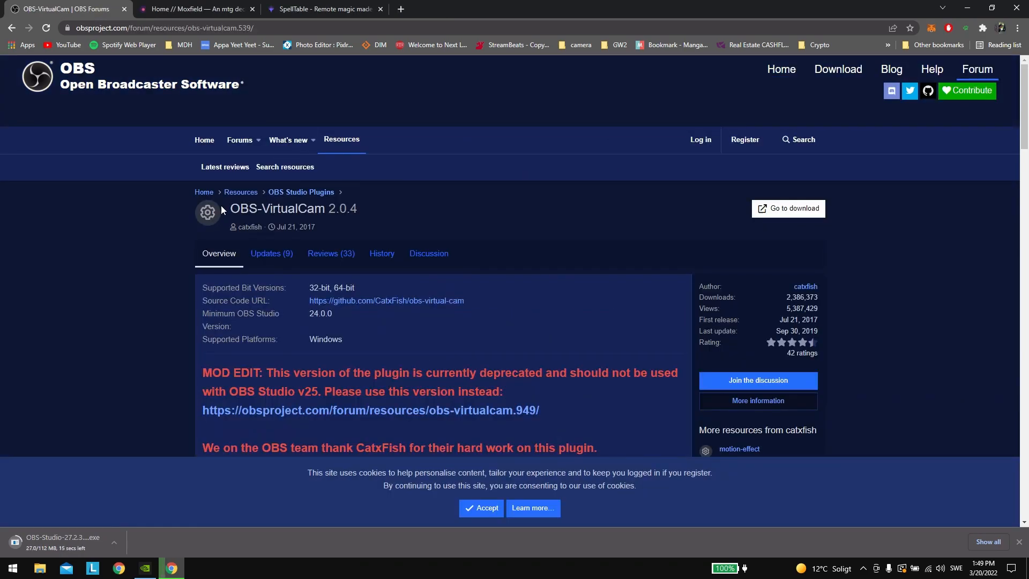
{"action": "mouse_move", "coordinate": [752, 226]}
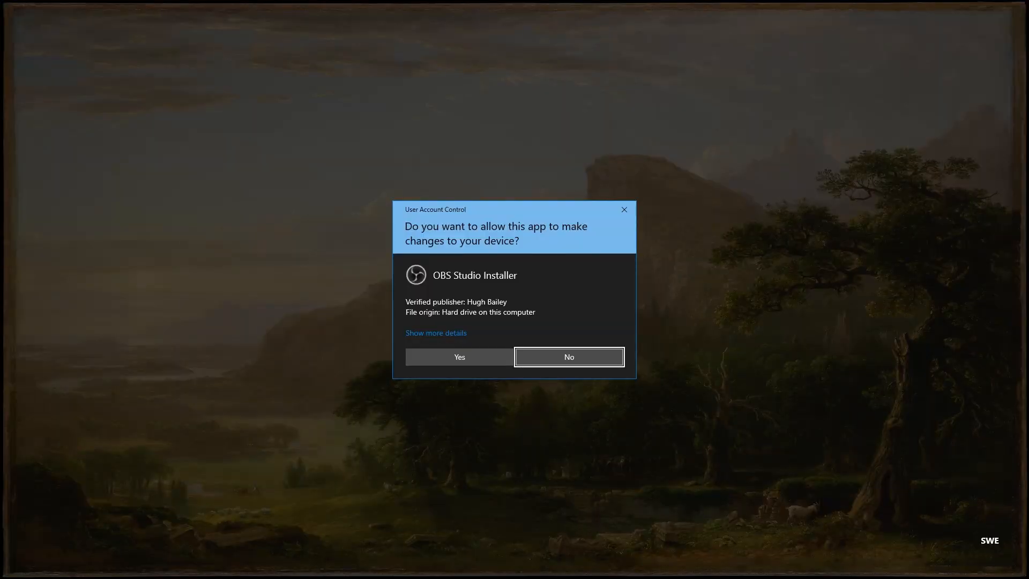
- Allow the OBS Studio installer to run, close the OBS-VirtualCam setup and minimise the browser
{"action": "left_click", "coordinate": [459, 356]}
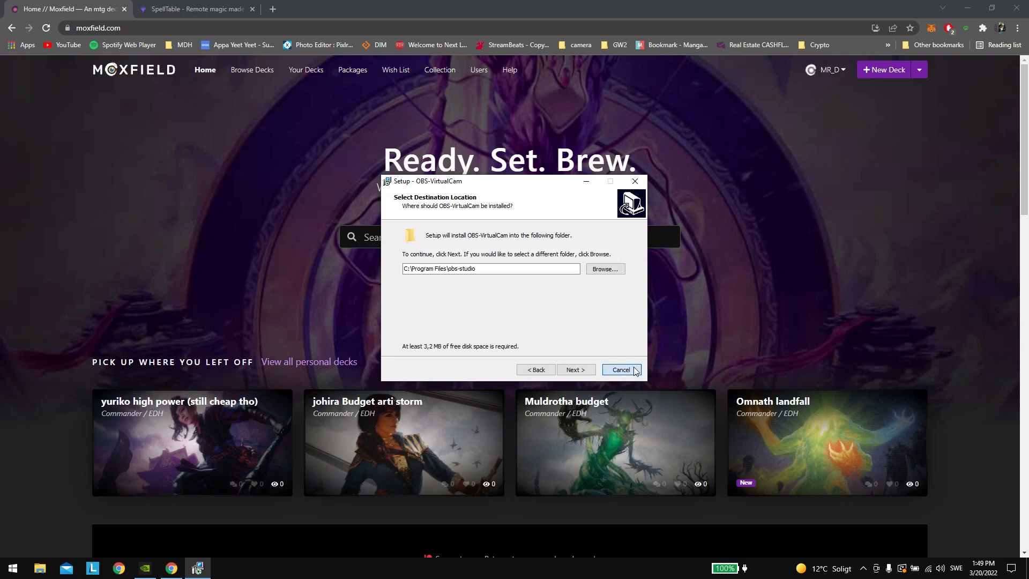
{"action": "left_click", "coordinate": [620, 370]}
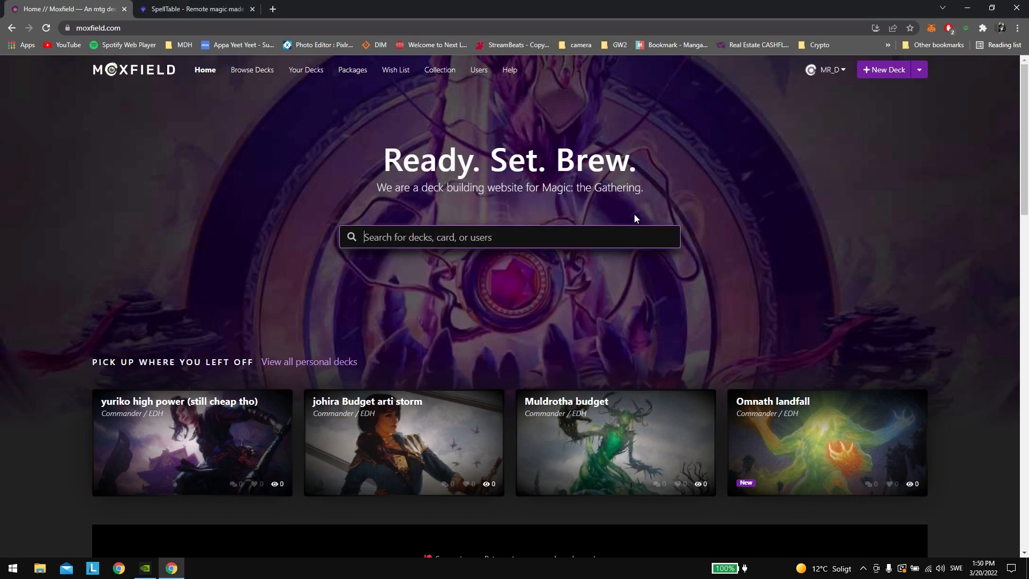
{"action": "left_click", "coordinate": [12, 569]}
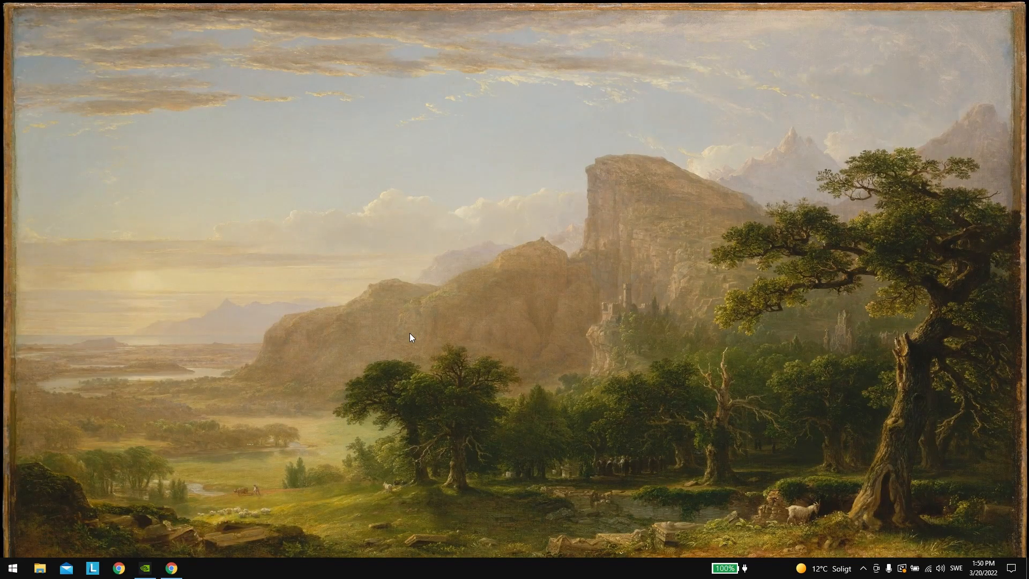
- Launch OBS Studio and bring up the VirtualCam plugin window from the Tools menu
{"action": "left_click", "coordinate": [196, 568]}
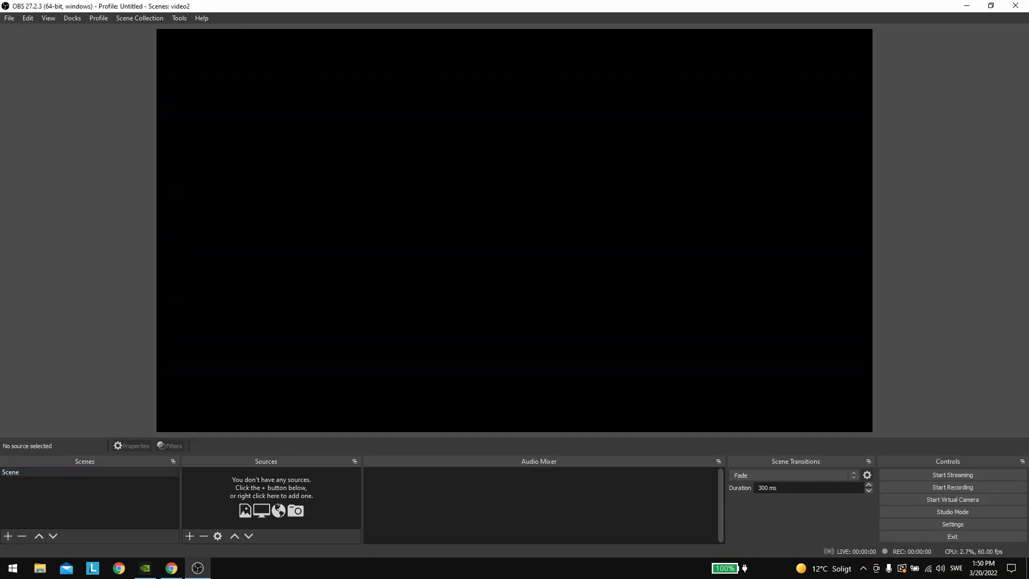
{"action": "mouse_move", "coordinate": [274, 420]}
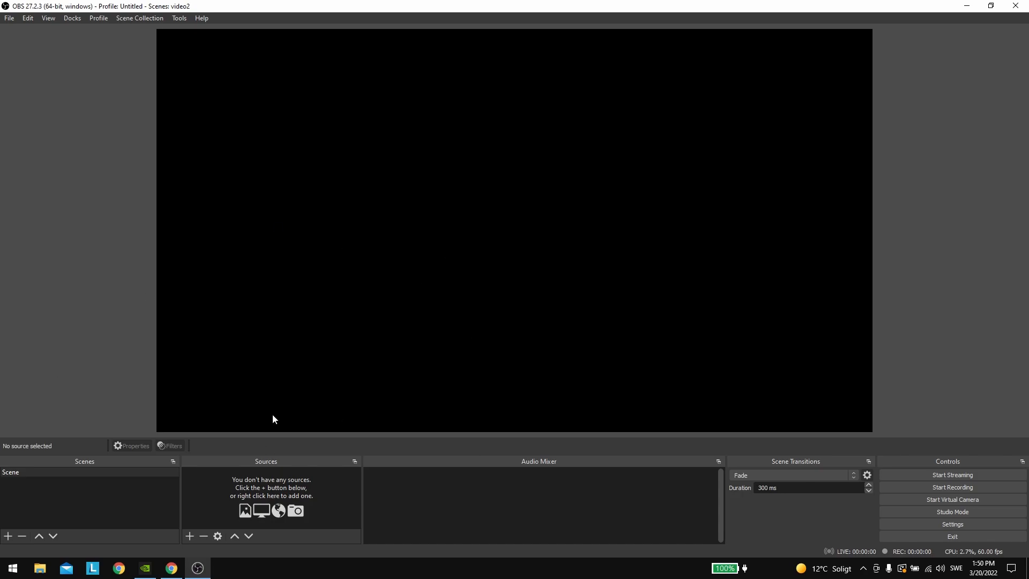
{"action": "left_click", "coordinate": [179, 18]}
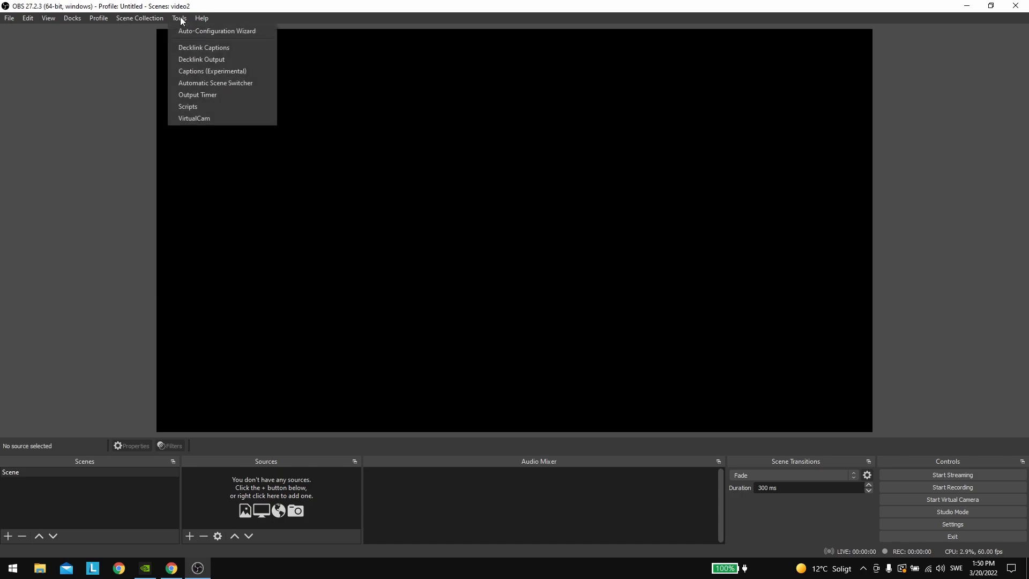
{"action": "mouse_move", "coordinate": [194, 118]}
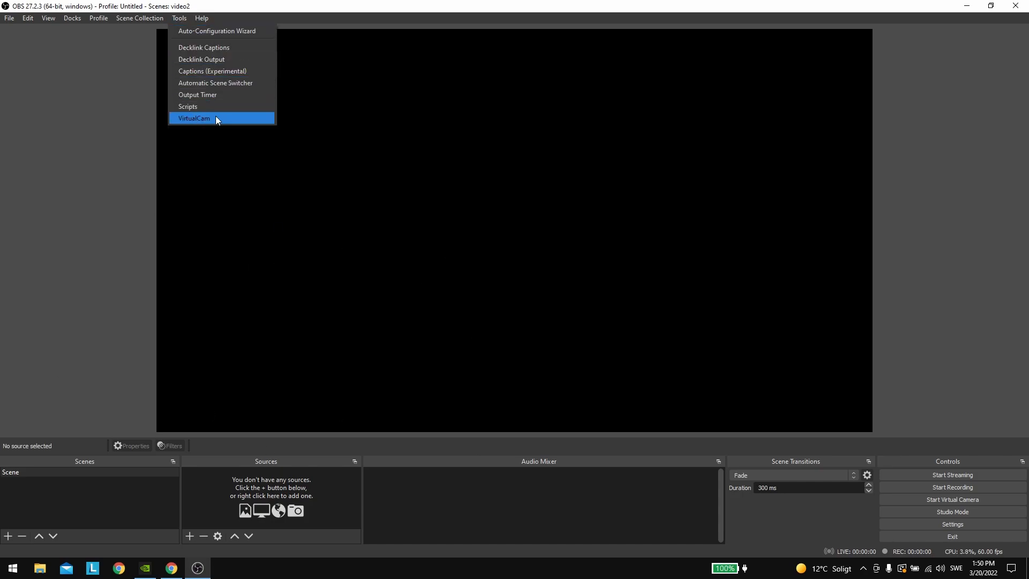
{"action": "mouse_move", "coordinate": [185, 122]}
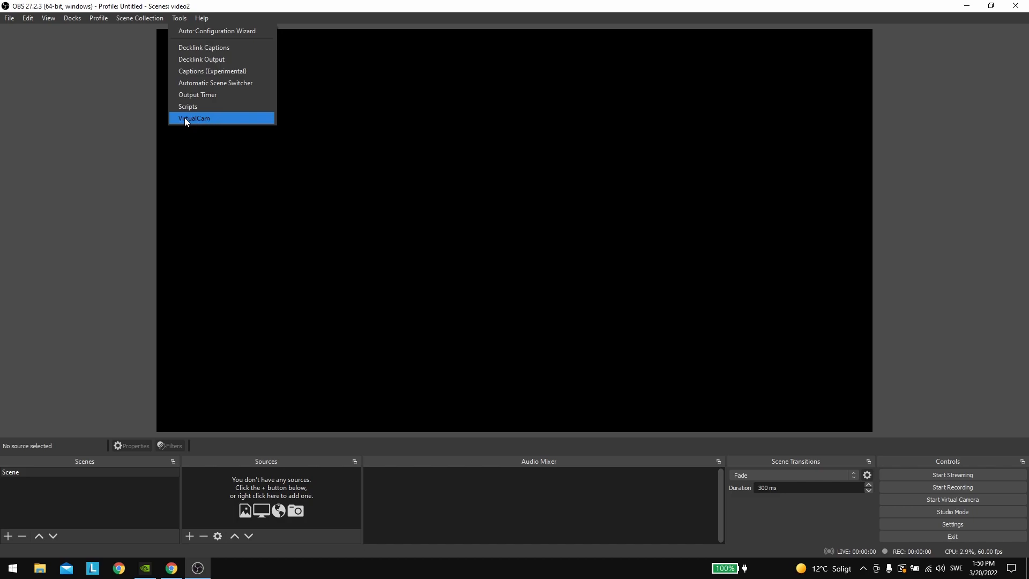
{"action": "mouse_move", "coordinate": [206, 122]}
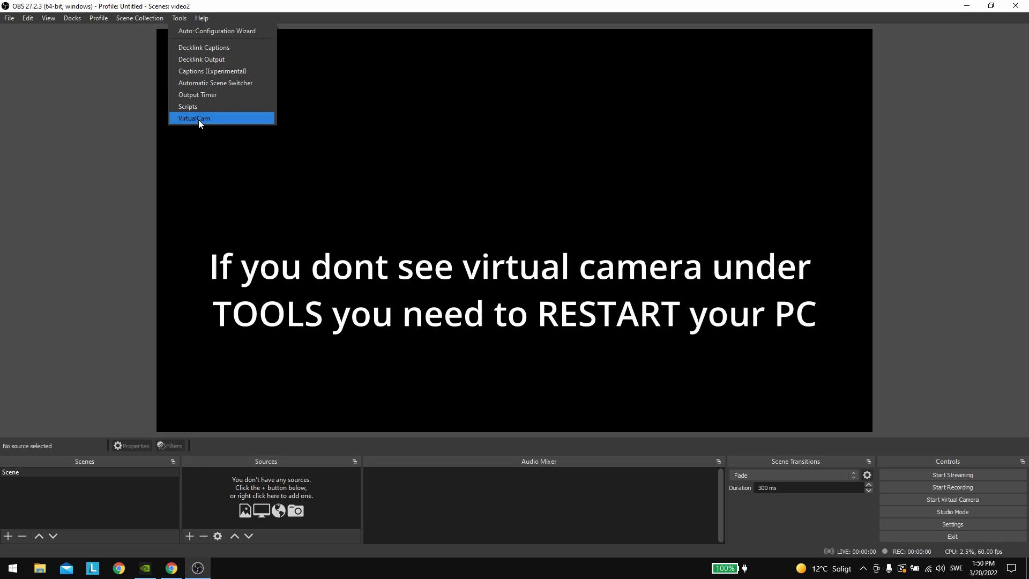
{"action": "mouse_move", "coordinate": [227, 117]}
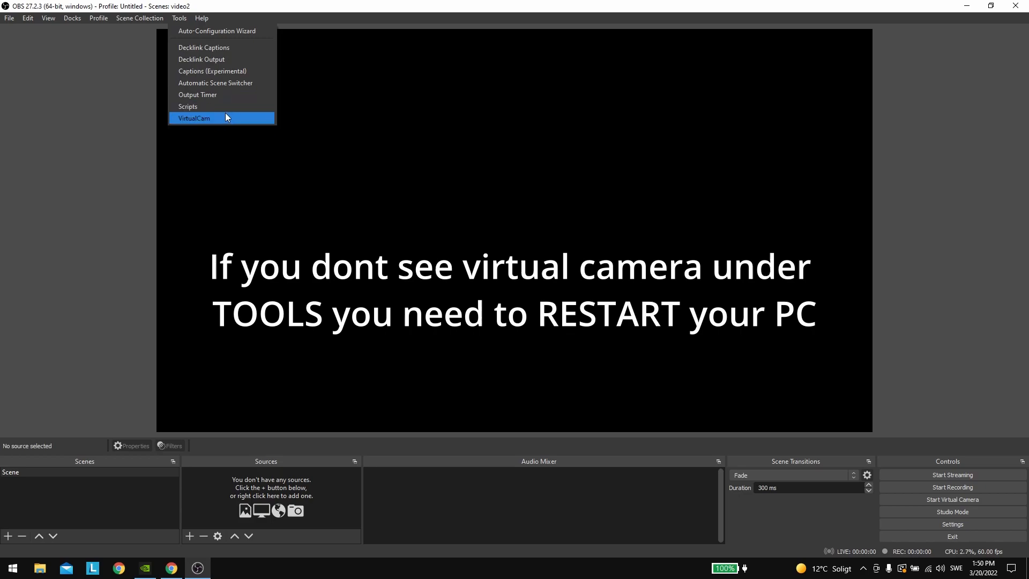
{"action": "mouse_move", "coordinate": [201, 125]}
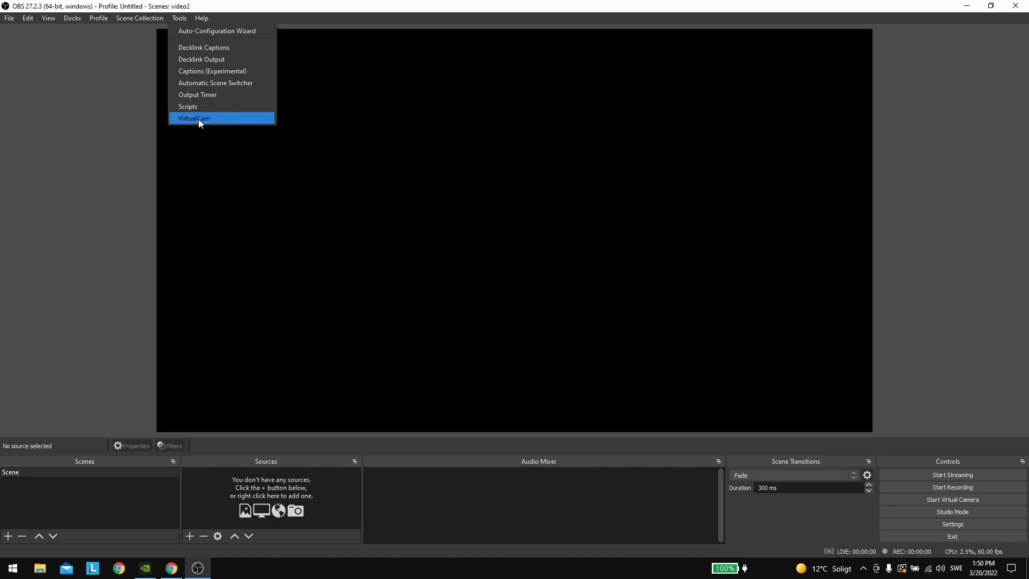
{"action": "mouse_move", "coordinate": [221, 118]}
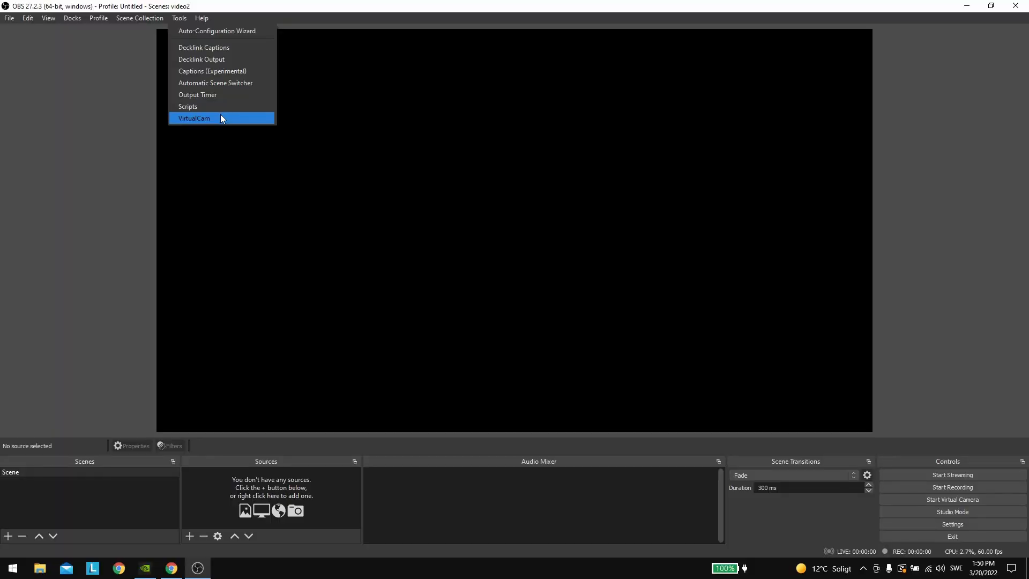
{"action": "left_click", "coordinate": [194, 118]}
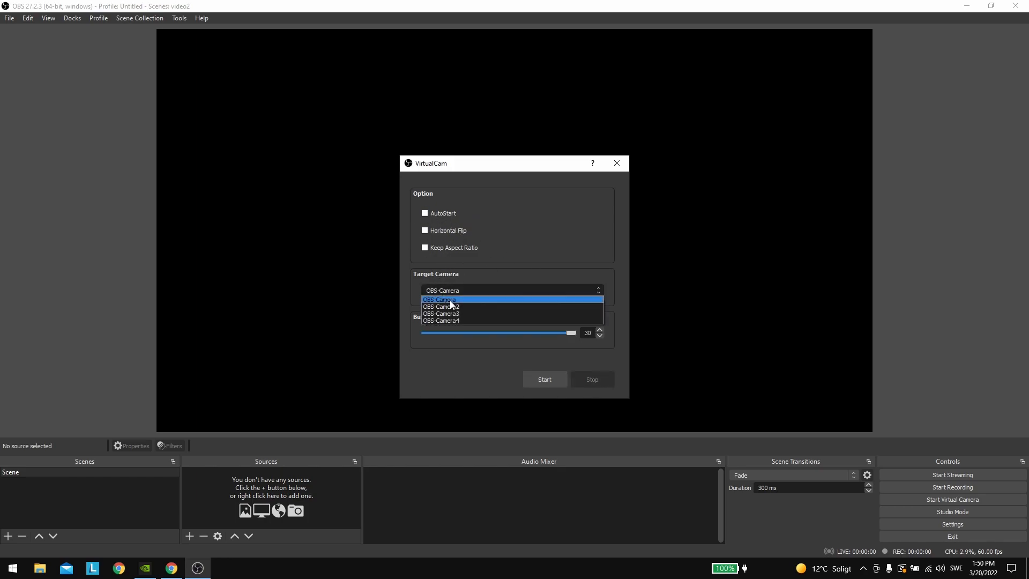
- Start VirtualCam on OBS-Camera with 30 buffered frames and AutoStart enabled, then close it
{"action": "left_click", "coordinate": [438, 299]}
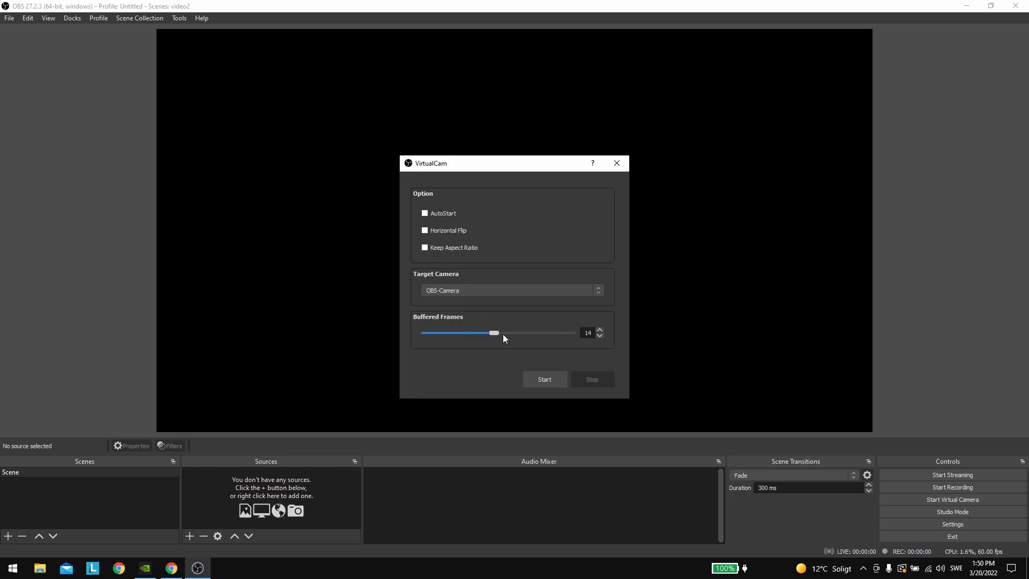
{"action": "left_click", "coordinate": [598, 330]}
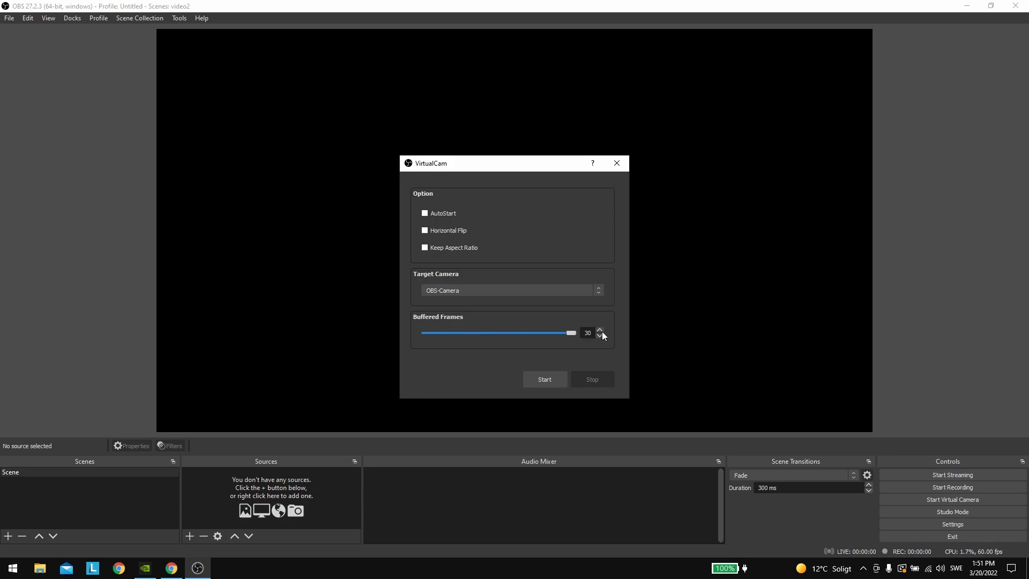
{"action": "mouse_move", "coordinate": [528, 355]}
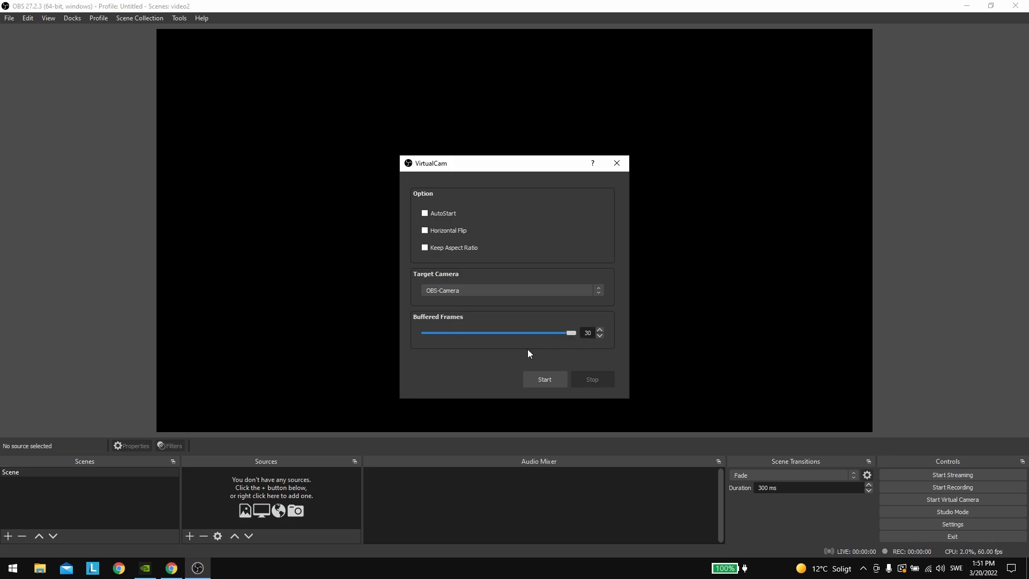
{"action": "mouse_move", "coordinate": [499, 297]}
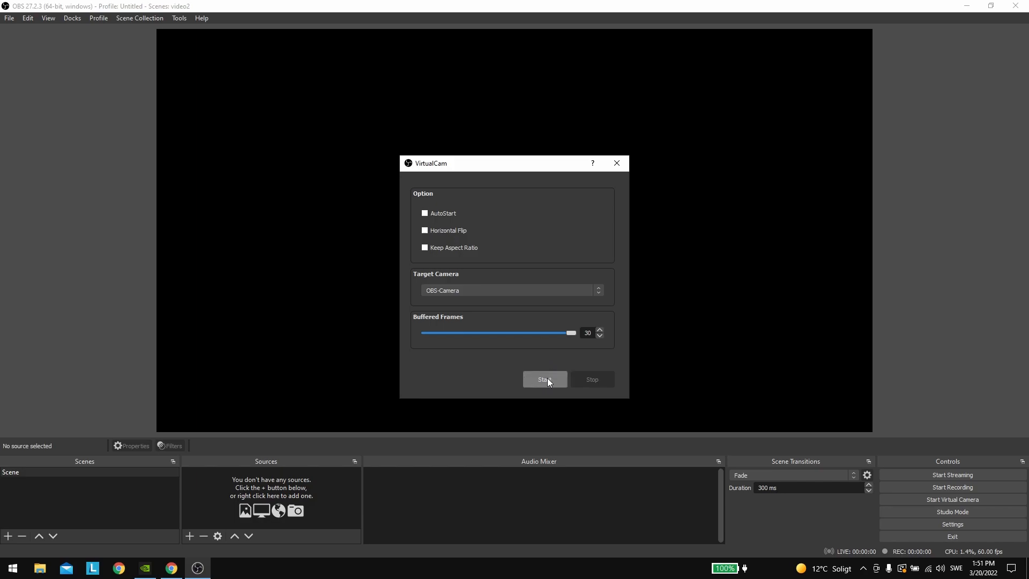
{"action": "left_click", "coordinate": [543, 378]}
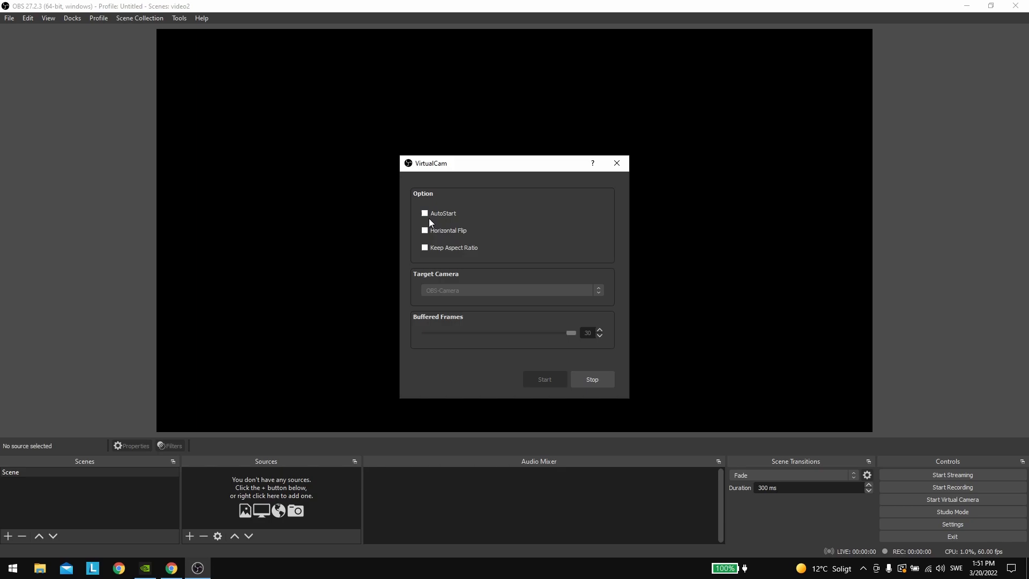
{"action": "left_click", "coordinate": [424, 213]}
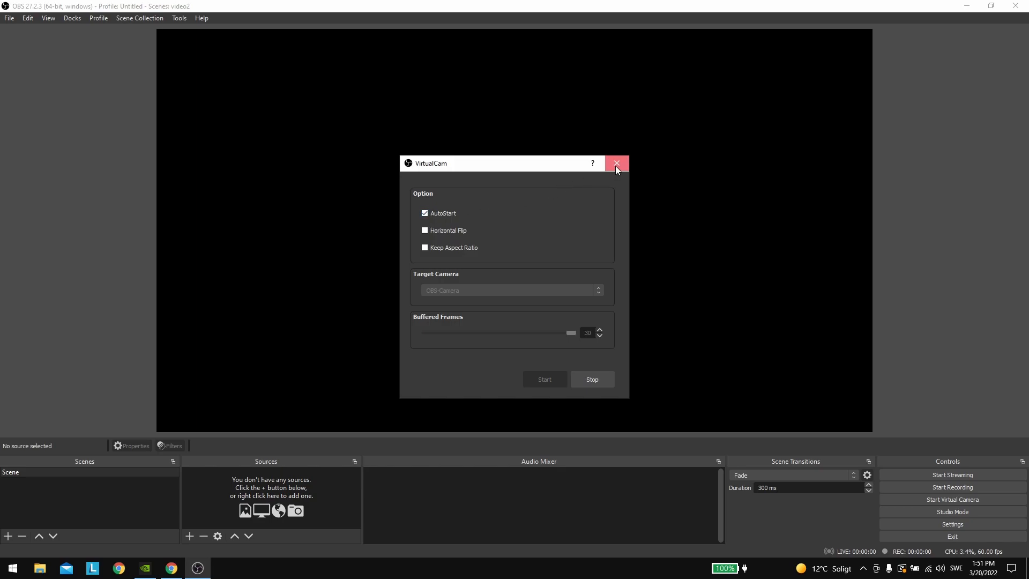
{"action": "left_click", "coordinate": [616, 163]}
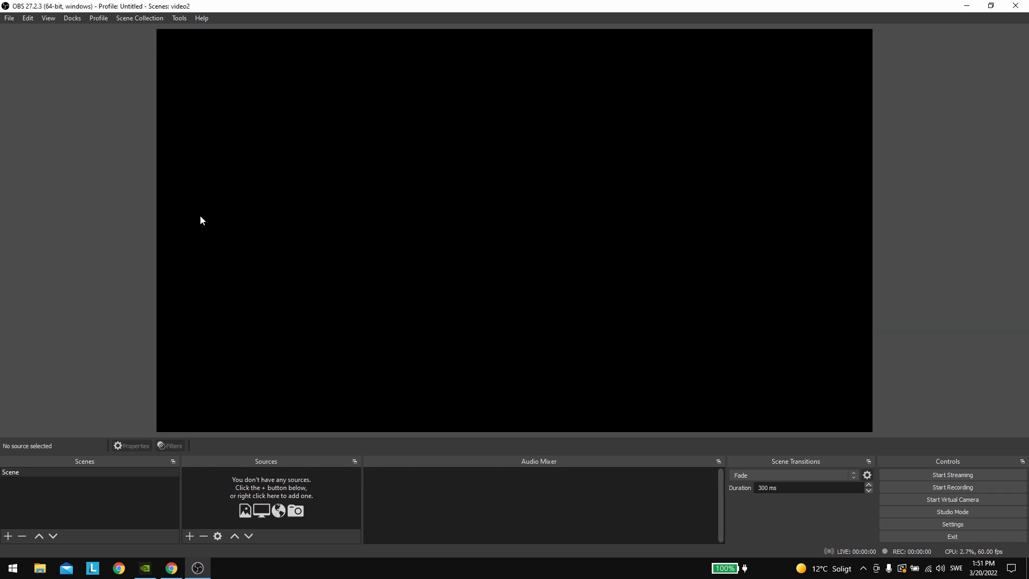
{"action": "mouse_move", "coordinate": [460, 251]}
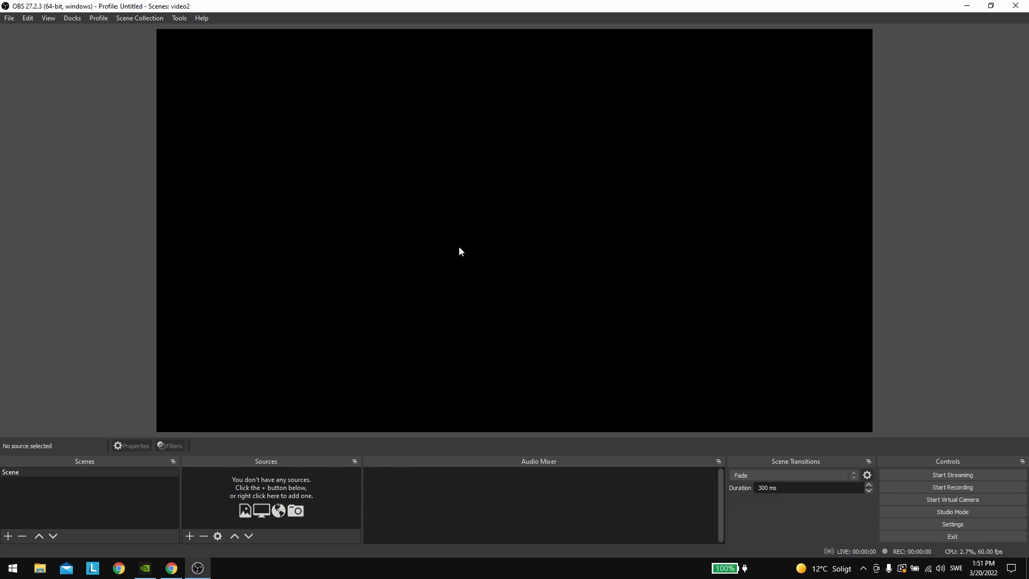
{"action": "mouse_move", "coordinate": [405, 314]}
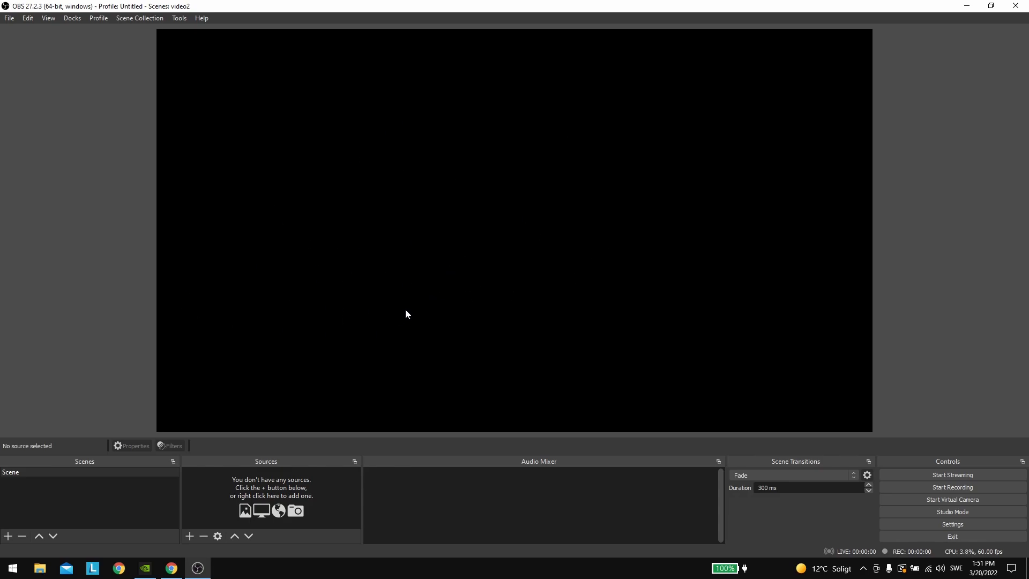
{"action": "mouse_move", "coordinate": [392, 329]}
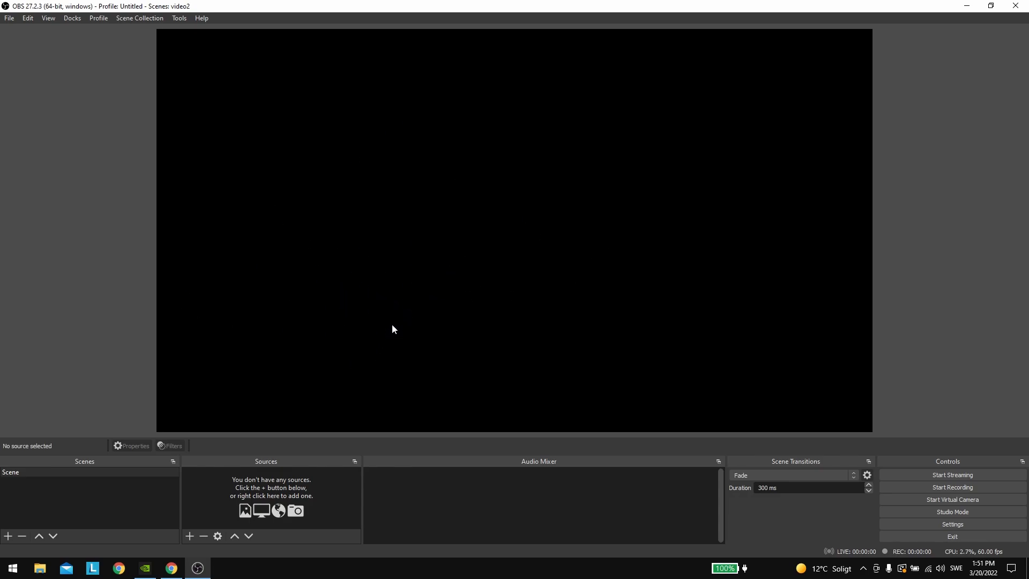
- Add a Window Capture source with the default name to the scene
{"action": "left_click", "coordinate": [189, 537]}
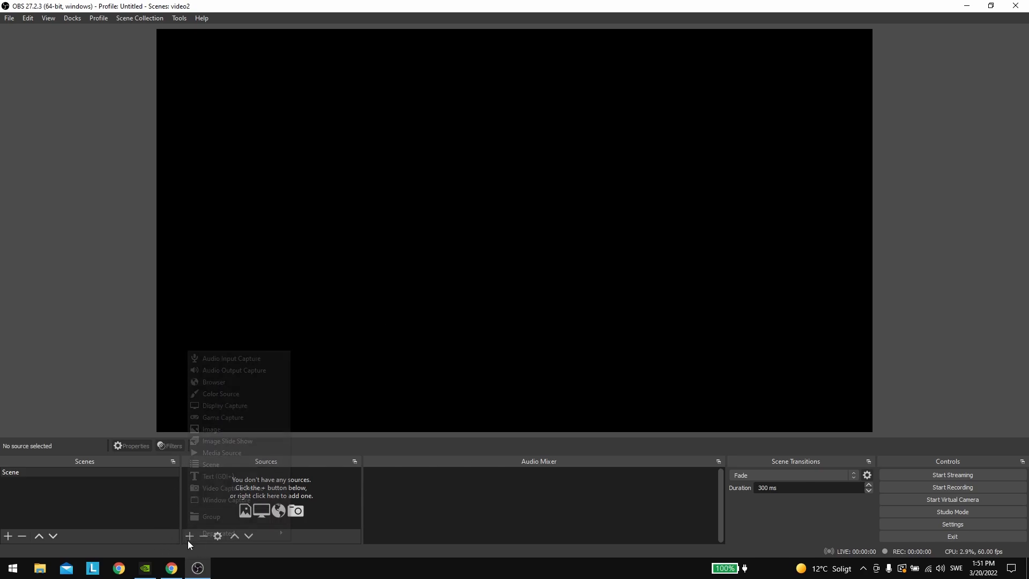
{"action": "left_click", "coordinate": [225, 499]}
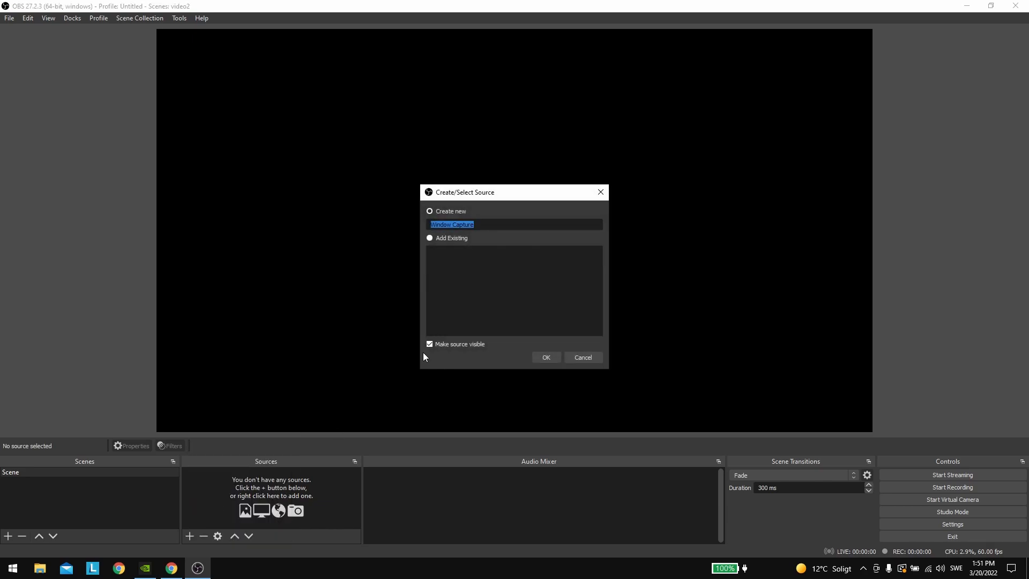
{"action": "left_click", "coordinate": [544, 357]}
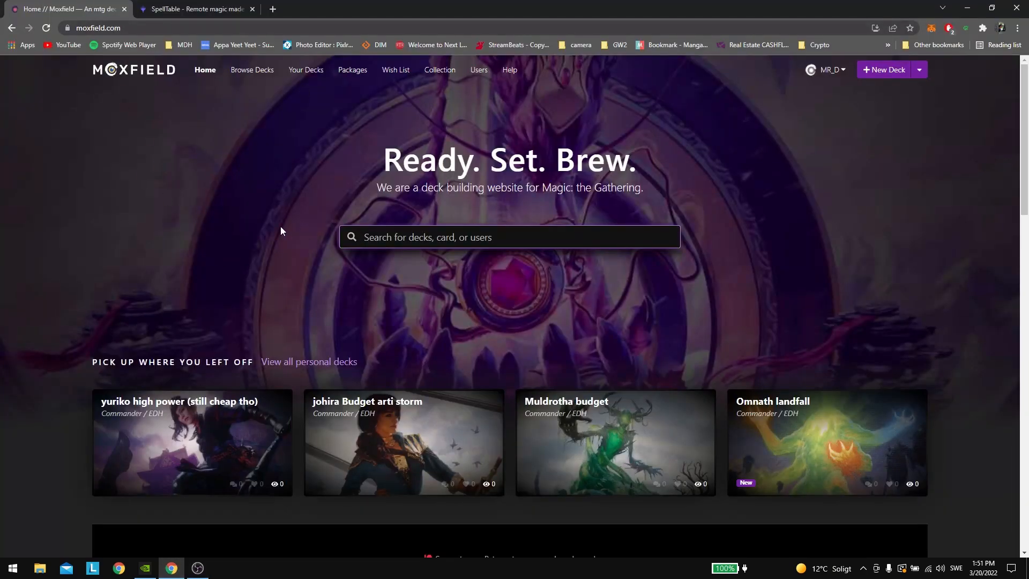
{"action": "mouse_move", "coordinate": [197, 568]}
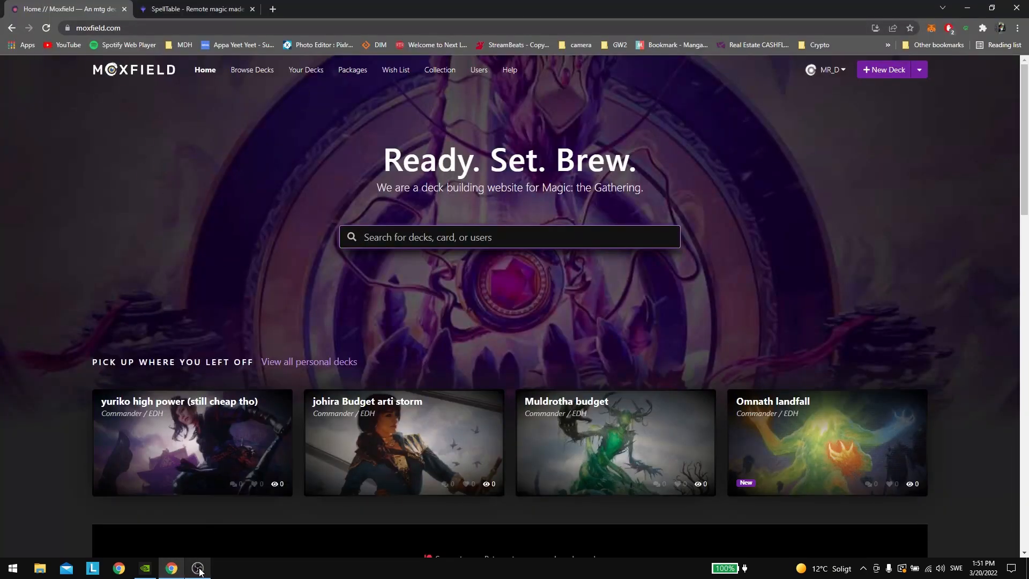
- Return to OBS and choose the Chrome window for the Window Capture source
{"action": "left_click", "coordinate": [196, 568]}
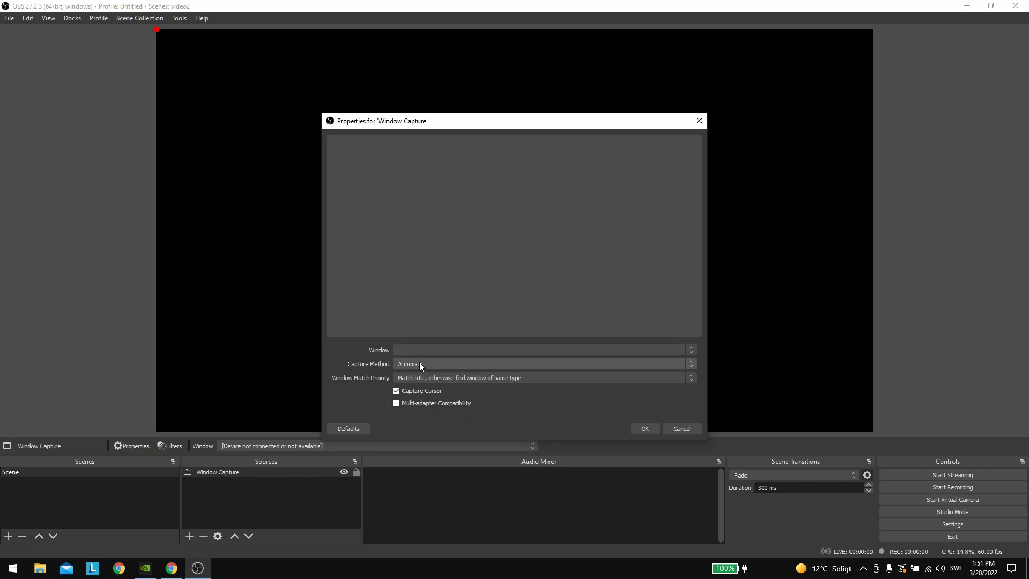
{"action": "left_click", "coordinate": [541, 349]}
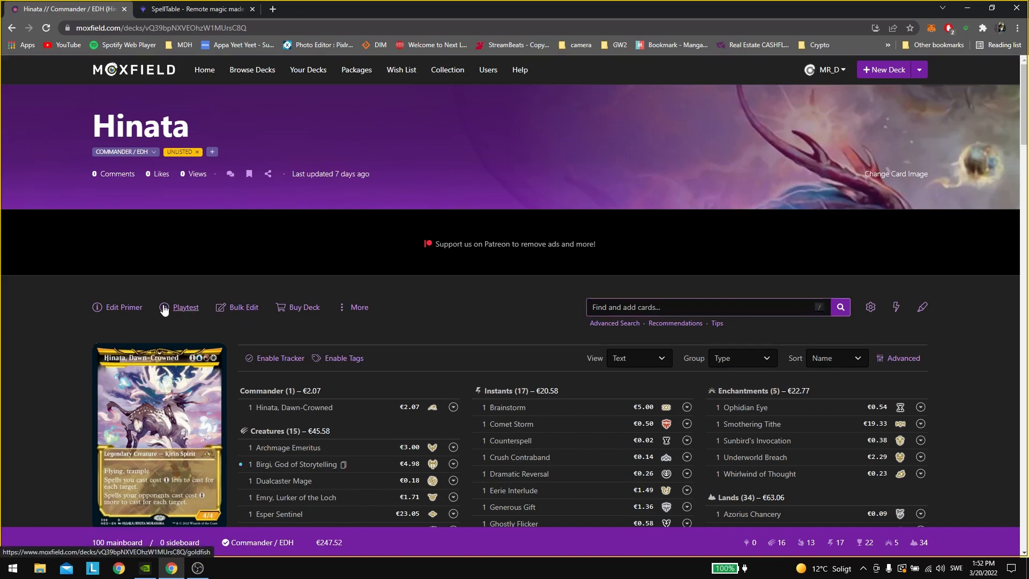
- Start a playtest of the Hinata deck so the captured window shows the battlefield
{"action": "left_click", "coordinate": [185, 308]}
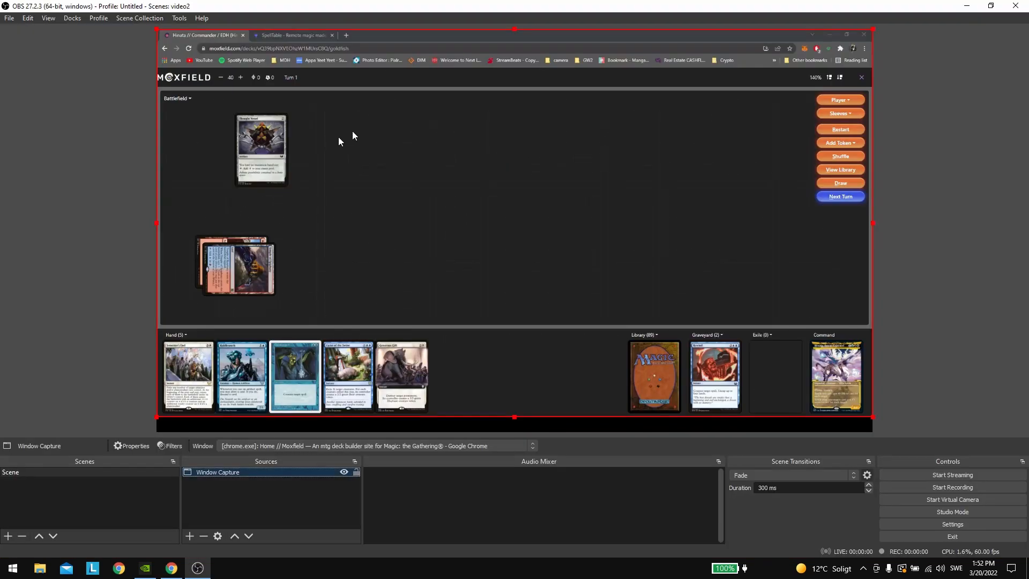
{"action": "mouse_move", "coordinate": [239, 157]}
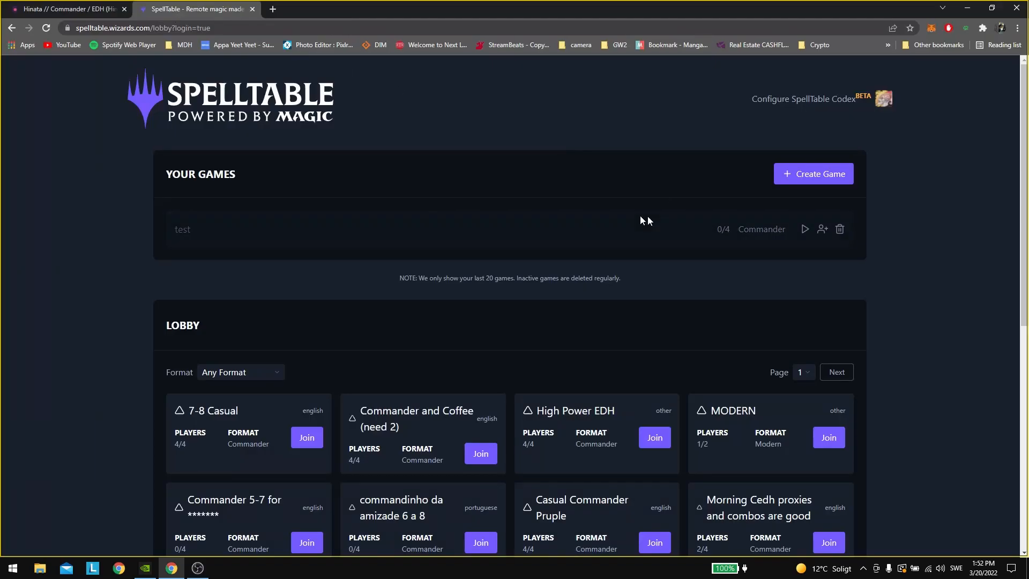
- Enter the SpellTable test game with OBS-Camera as the camera source and join it
{"action": "left_click", "coordinate": [804, 229]}
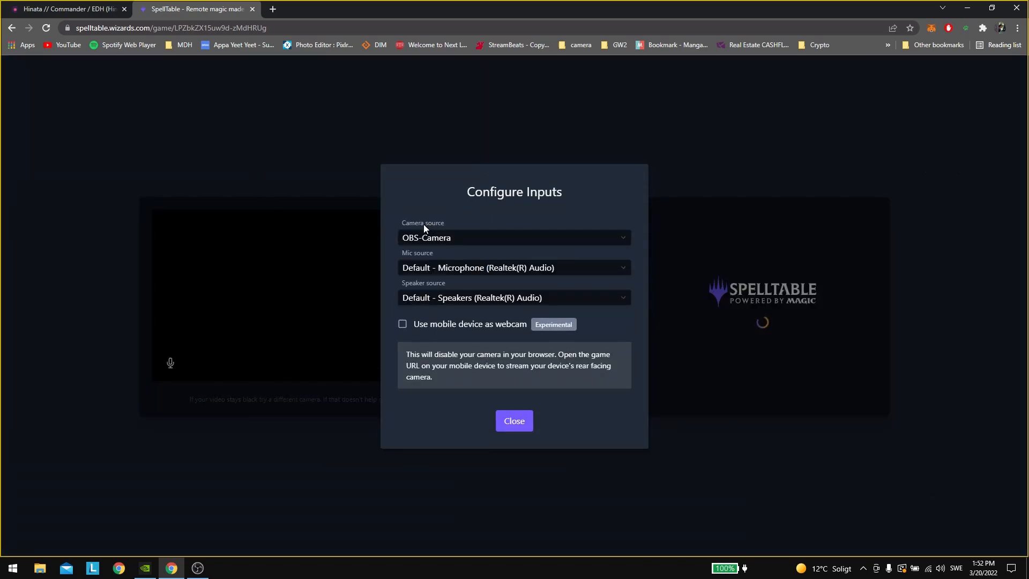
{"action": "left_click", "coordinate": [513, 238]}
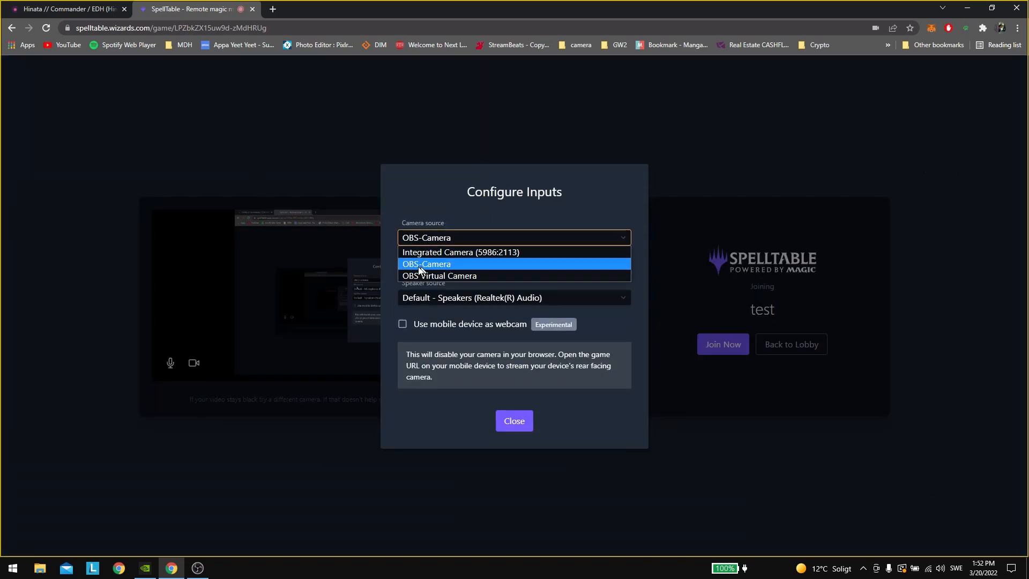
{"action": "left_click", "coordinate": [425, 263]}
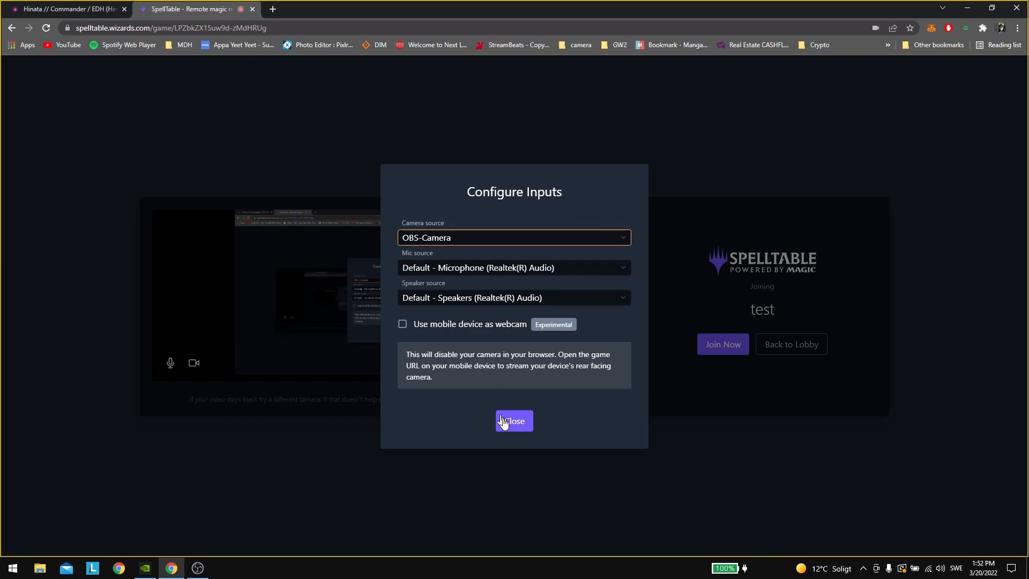
{"action": "left_click", "coordinate": [514, 420]}
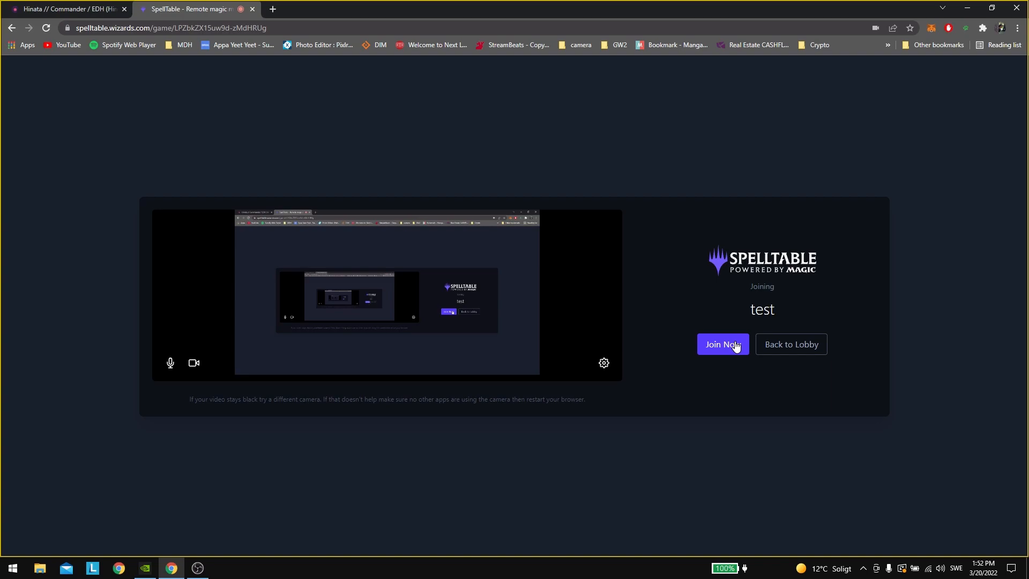
{"action": "left_click", "coordinate": [65, 8]}
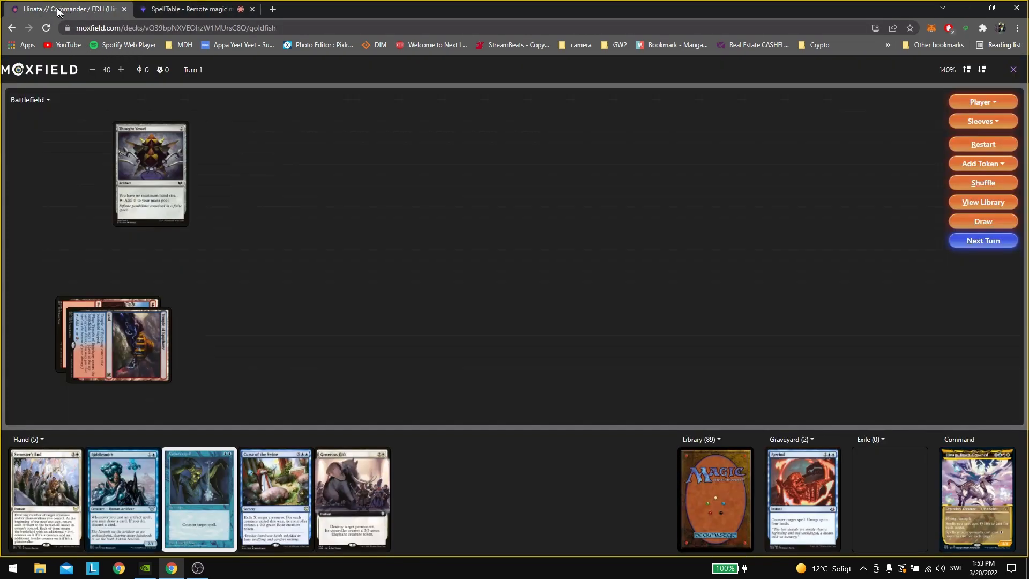
- Reselect the Moxfield playtest Chrome window as the Window Capture target
{"action": "left_click", "coordinate": [191, 8]}
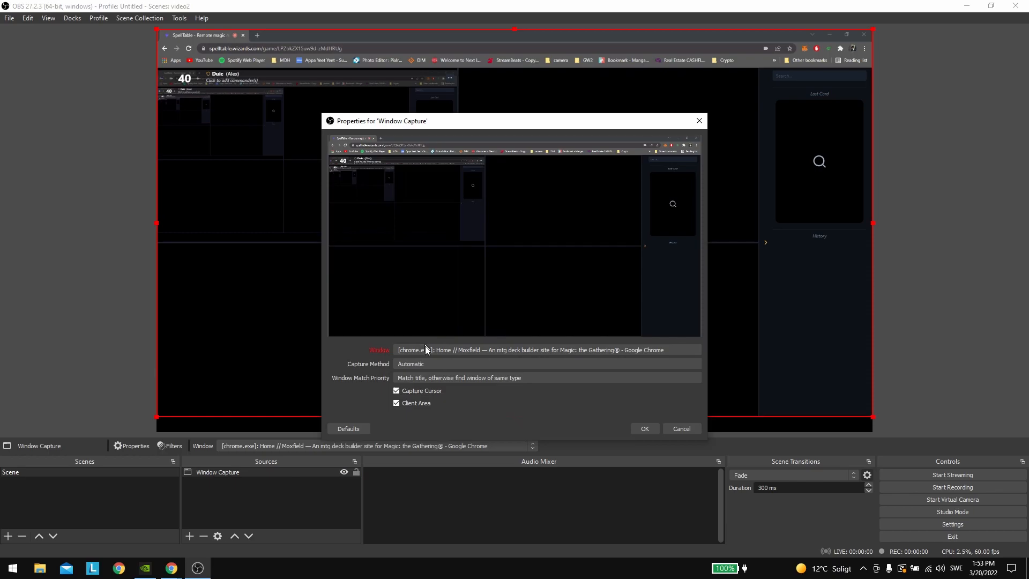
{"action": "left_click", "coordinate": [548, 349]}
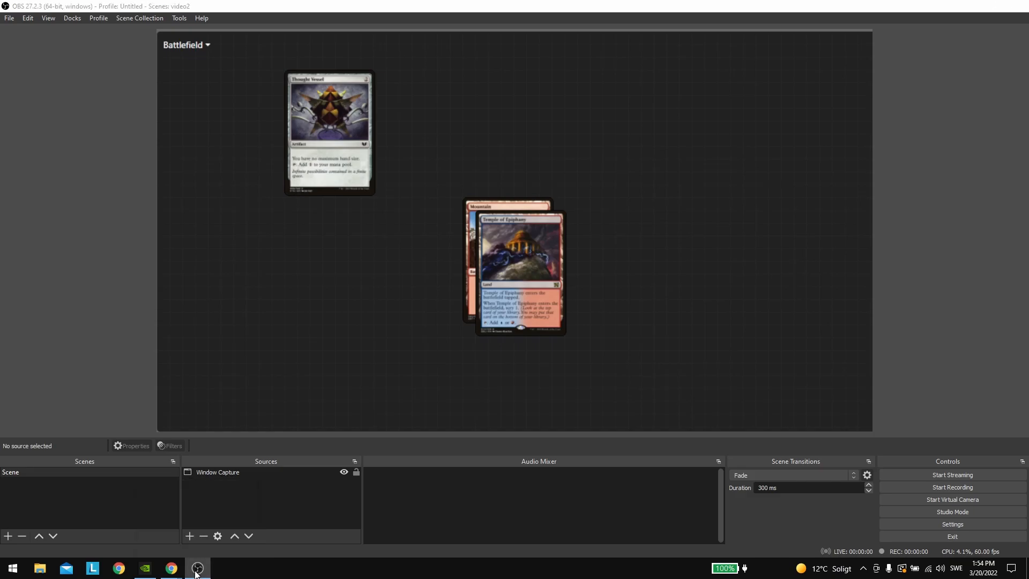
- Check the SpellTable webcam tile showing the playtest, then adjust the source back in OBS
{"action": "left_click", "coordinate": [171, 568]}
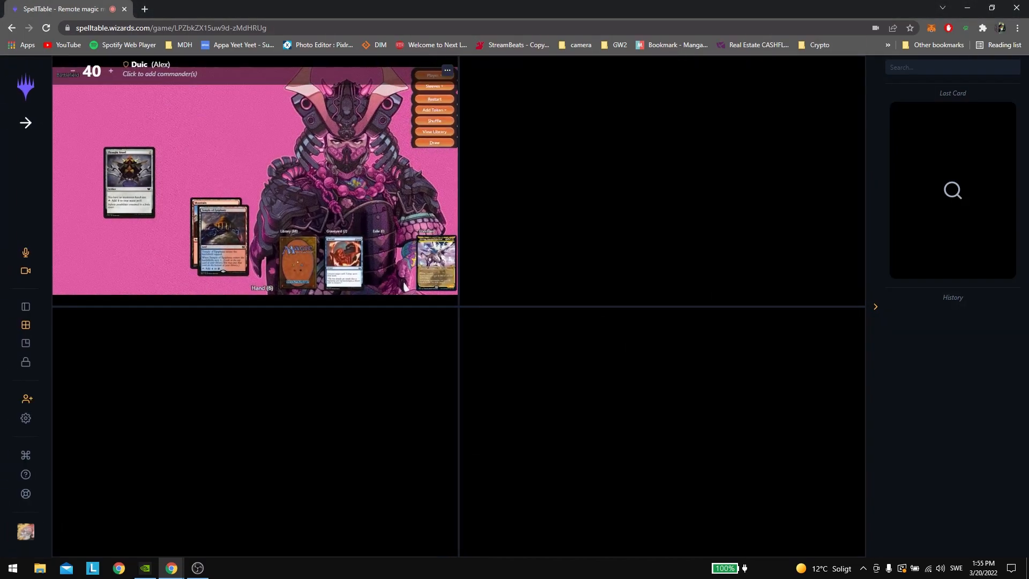
{"action": "left_click_drag", "start_coordinate": [220, 232], "coordinate": [220, 172]}
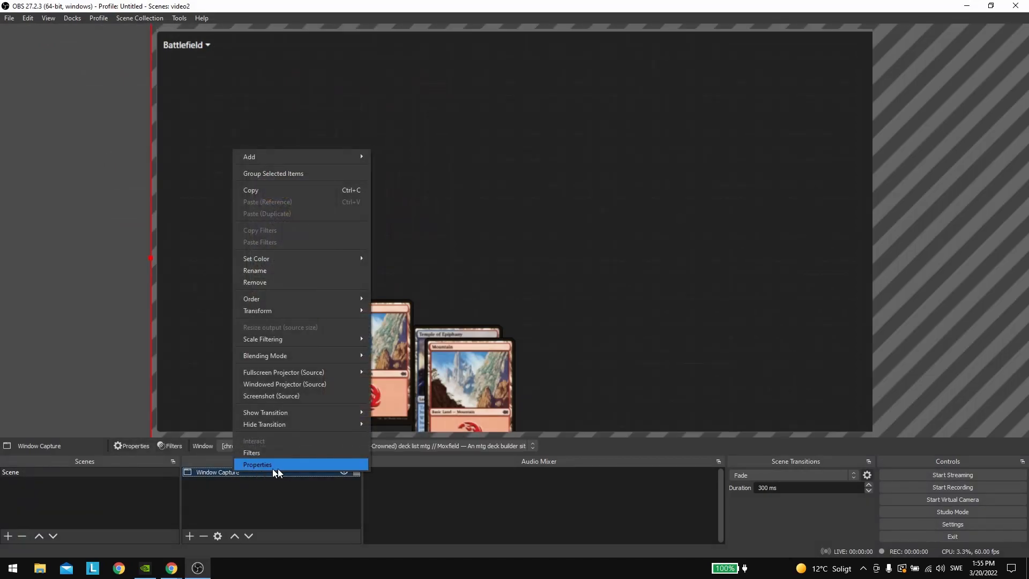
- Add a Chroma Key filter to the Window Capture source
{"action": "left_click", "coordinate": [251, 452]}
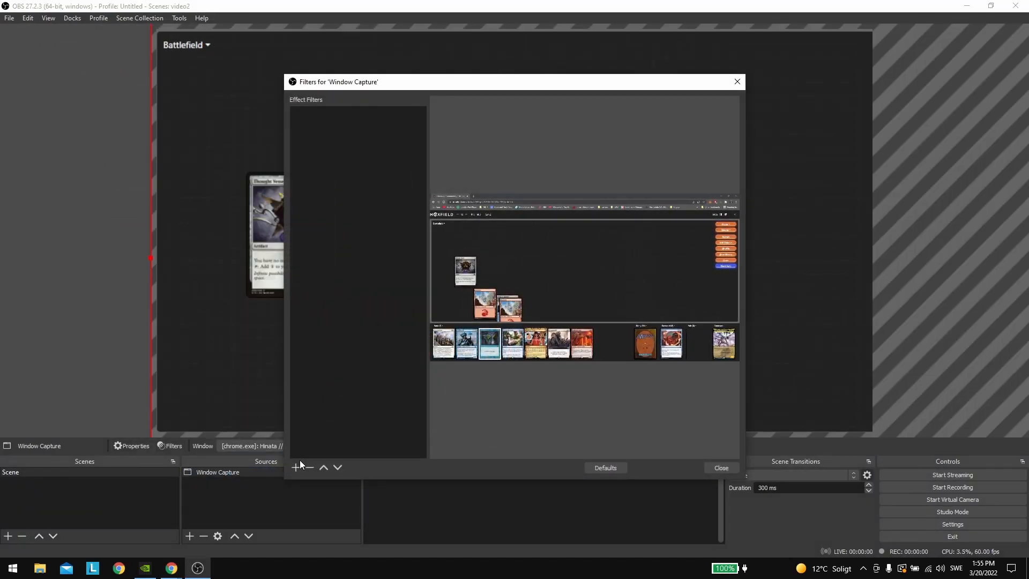
{"action": "left_click", "coordinate": [296, 467]}
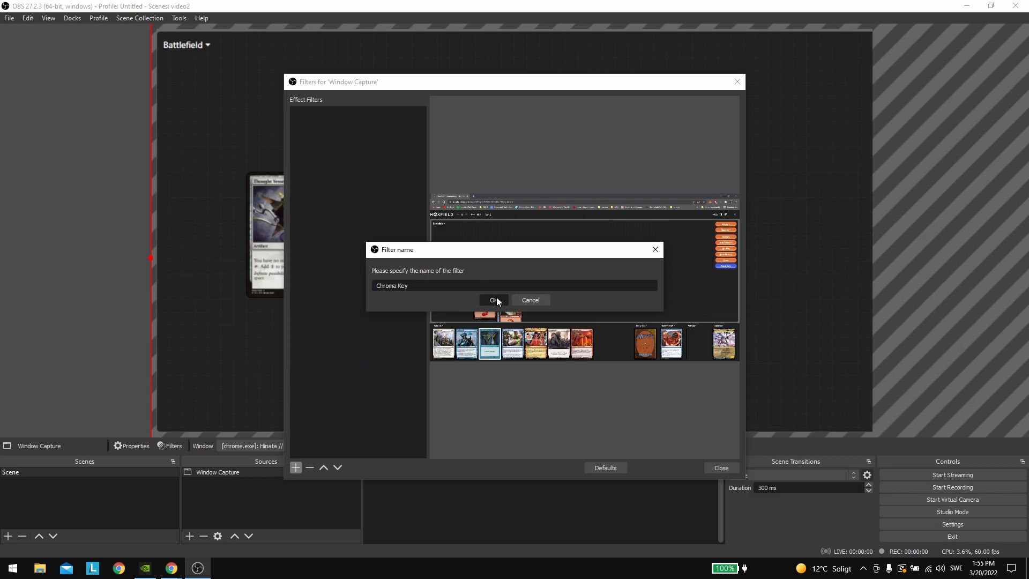
{"action": "left_click", "coordinate": [492, 301]}
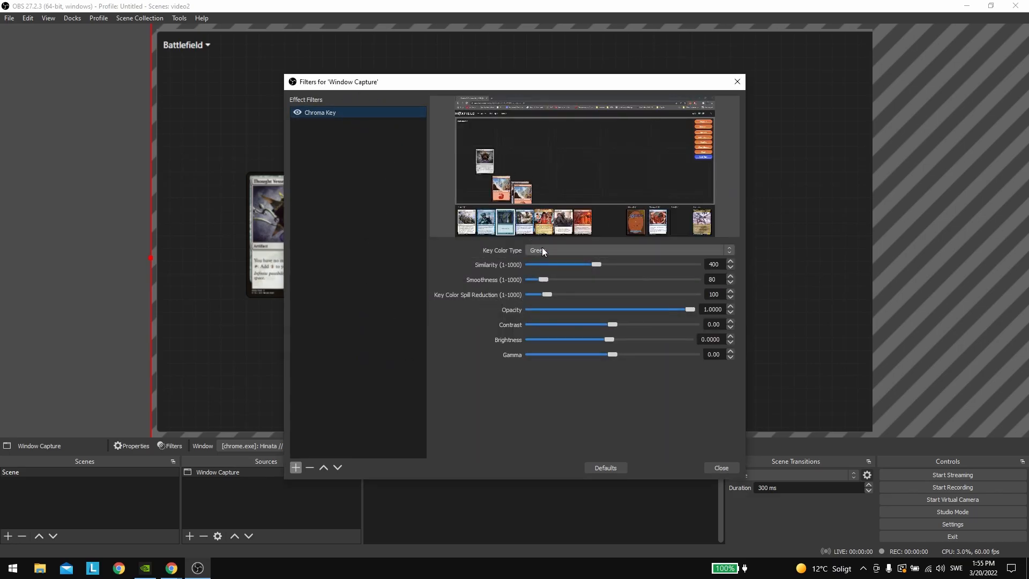
- Set Key Color Type to Custom, sample the dark grey #222222 background as the key colour, and confirm
{"action": "left_click", "coordinate": [627, 250]}
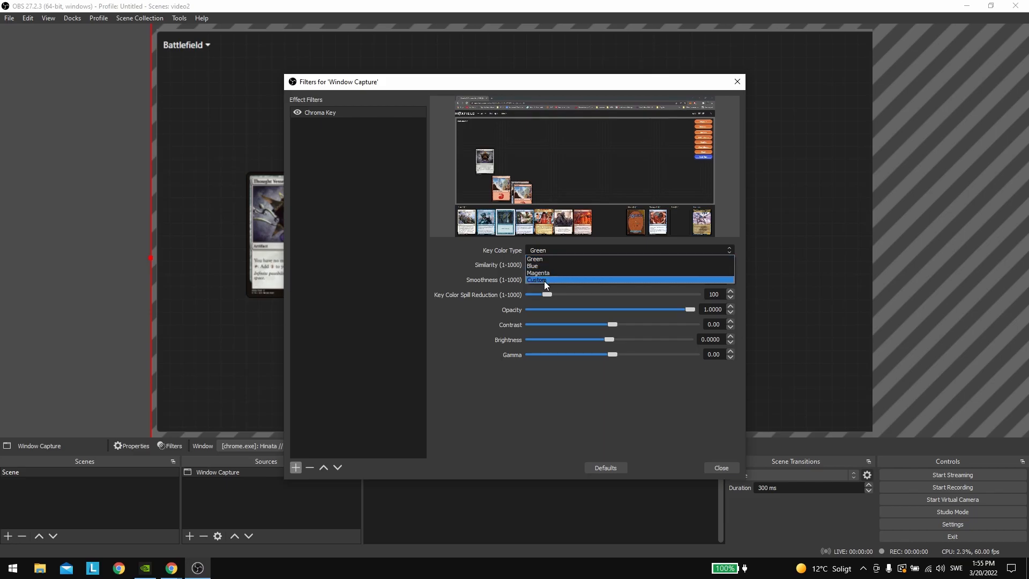
{"action": "left_click", "coordinate": [537, 280]}
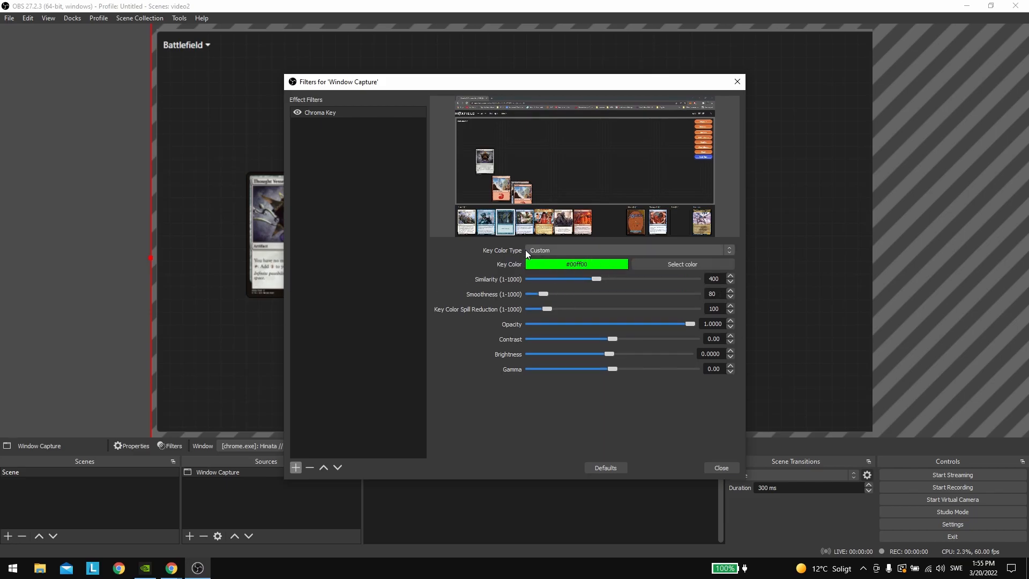
{"action": "left_click", "coordinate": [682, 264]}
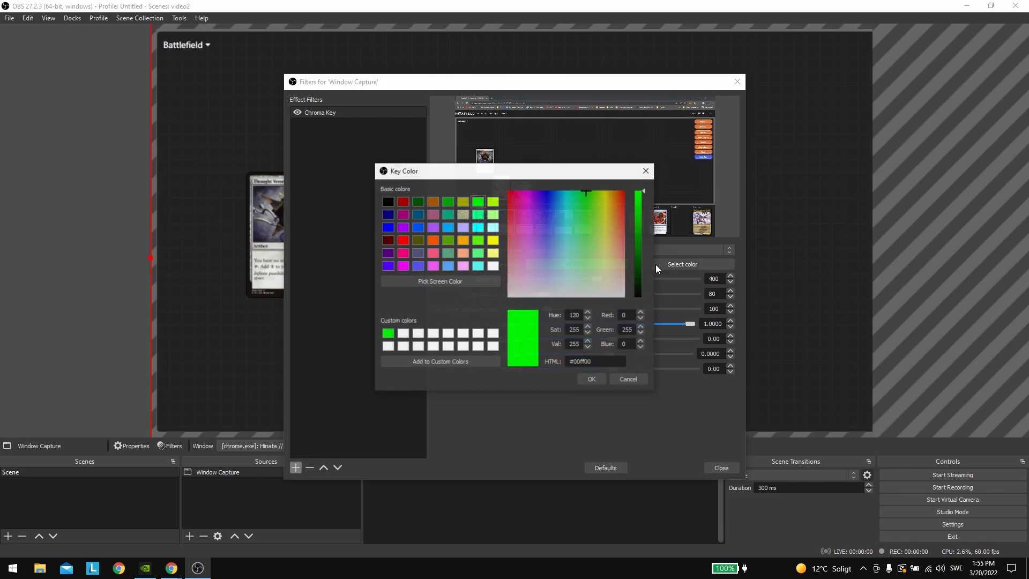
{"action": "left_click", "coordinate": [439, 281]}
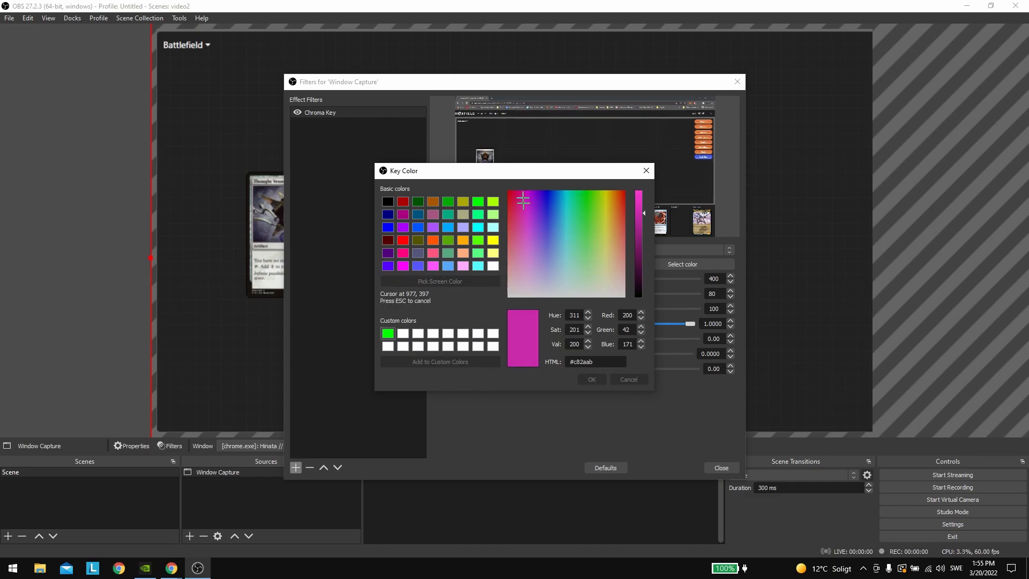
{"action": "left_click", "coordinate": [643, 282]}
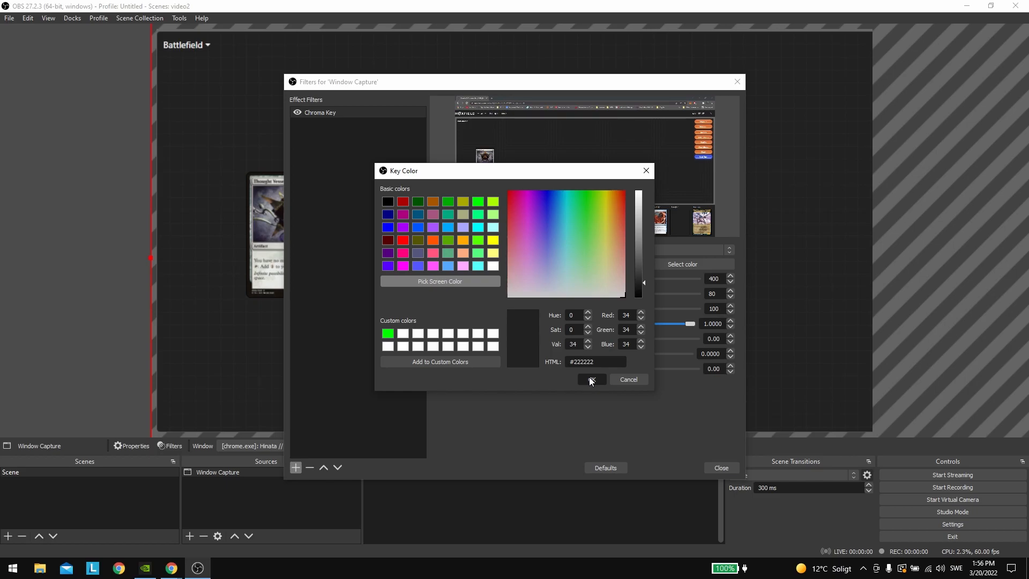
{"action": "left_click", "coordinate": [590, 379]}
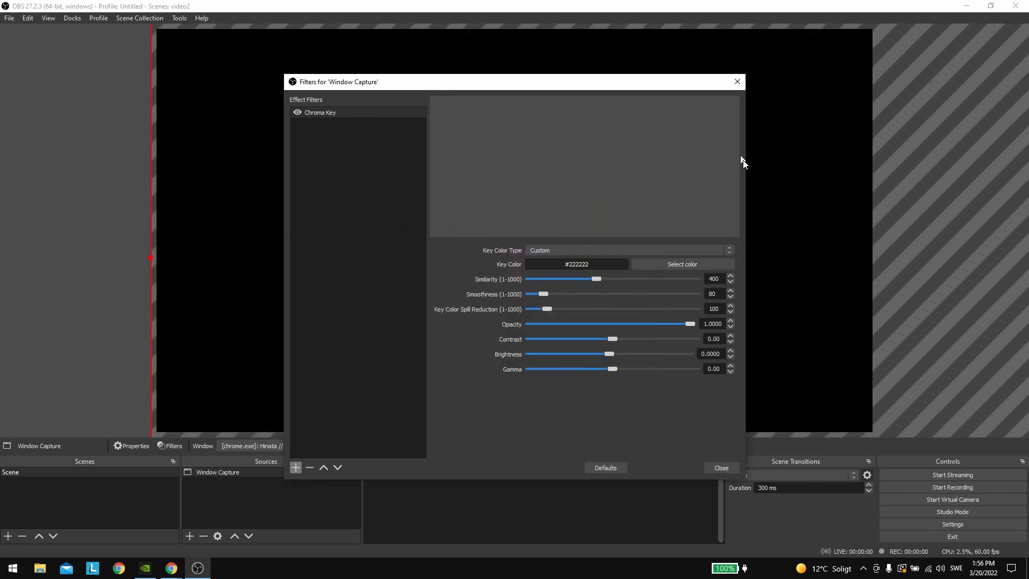
{"action": "mouse_move", "coordinate": [505, 292]}
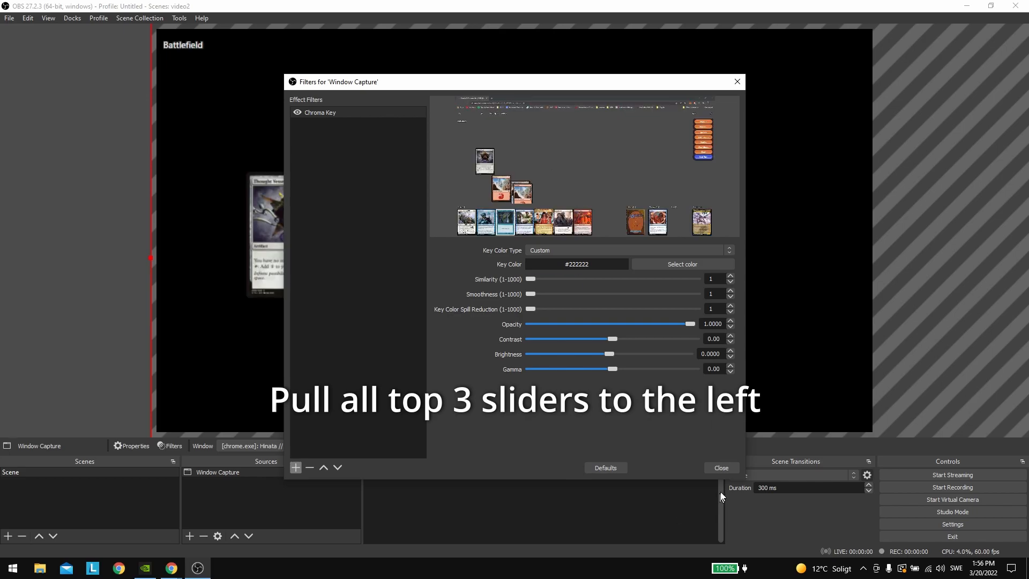
{"action": "left_click", "coordinate": [721, 468]}
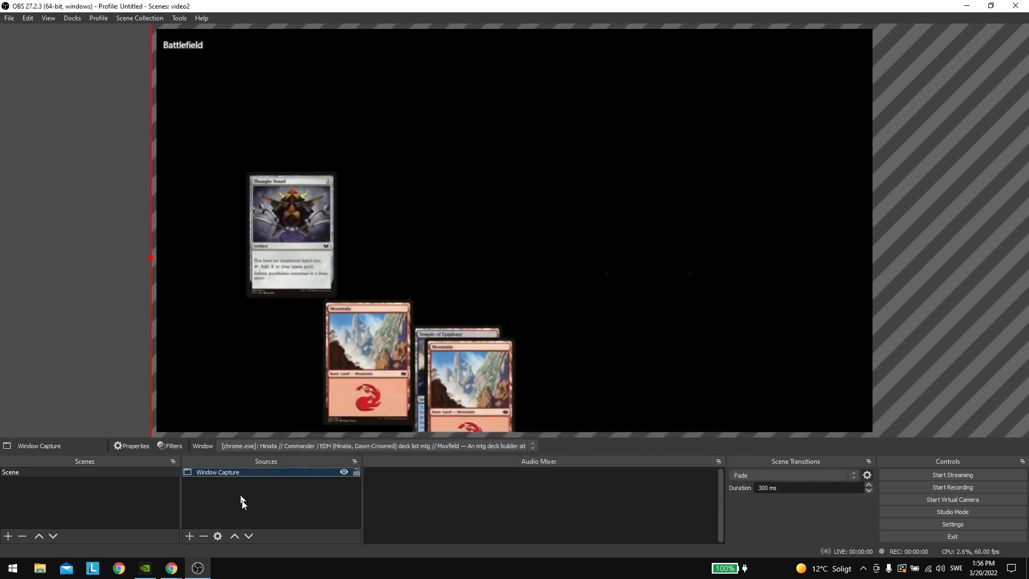
- Add an Image source of Kamigawa-Neon-Dynasty-art.webp and move the Window Capture above it
{"action": "left_click", "coordinate": [387, 233]}
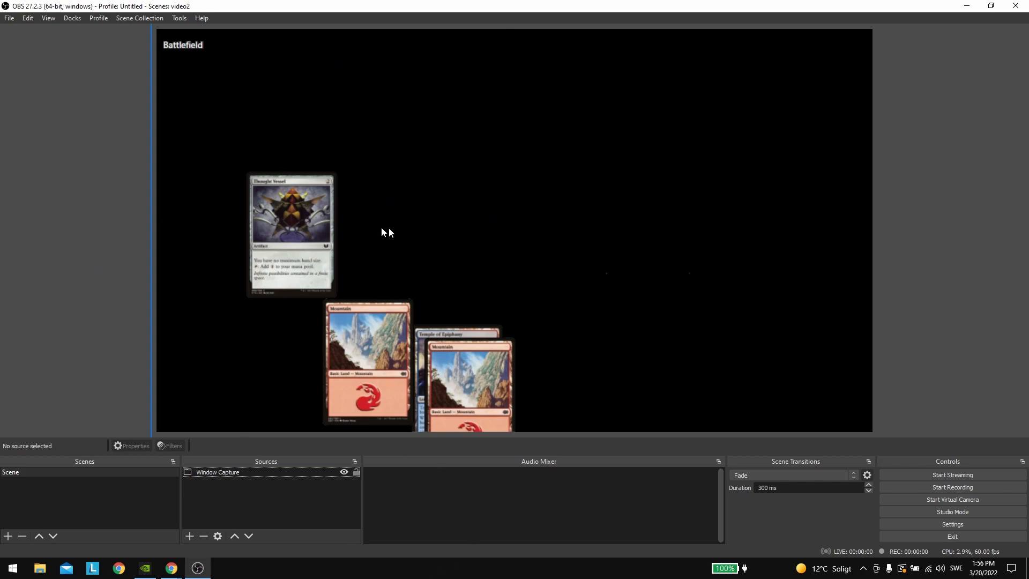
{"action": "left_click", "coordinate": [188, 536]}
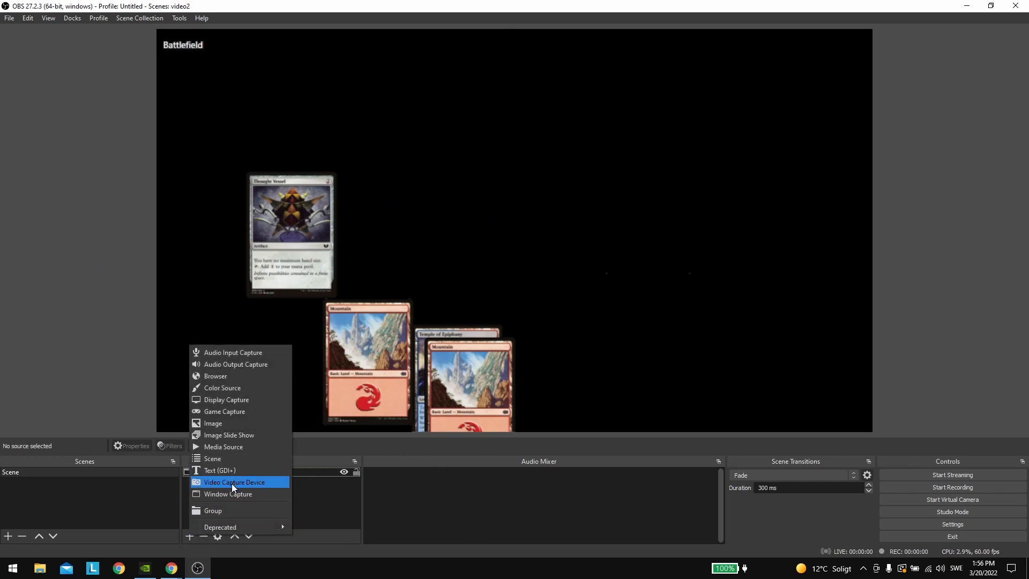
{"action": "left_click", "coordinate": [227, 494]}
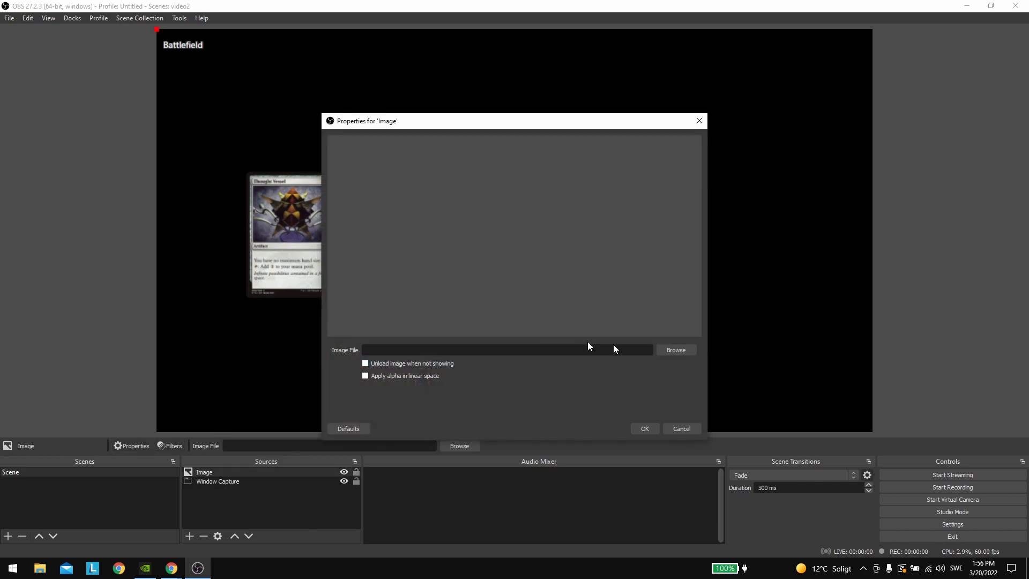
{"action": "mouse_move", "coordinate": [739, 364]}
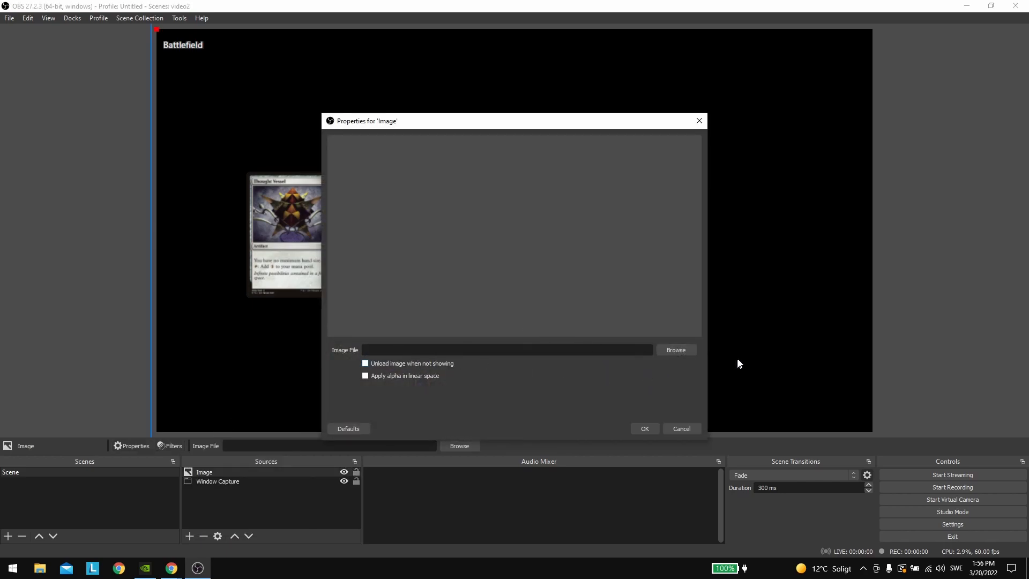
{"action": "left_click", "coordinate": [675, 349]}
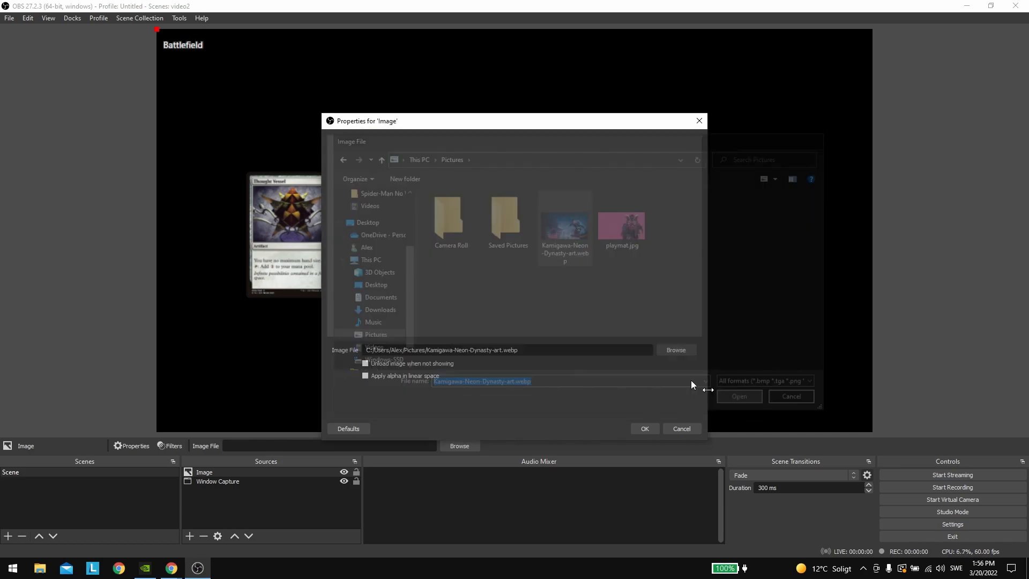
{"action": "left_click", "coordinate": [738, 395]}
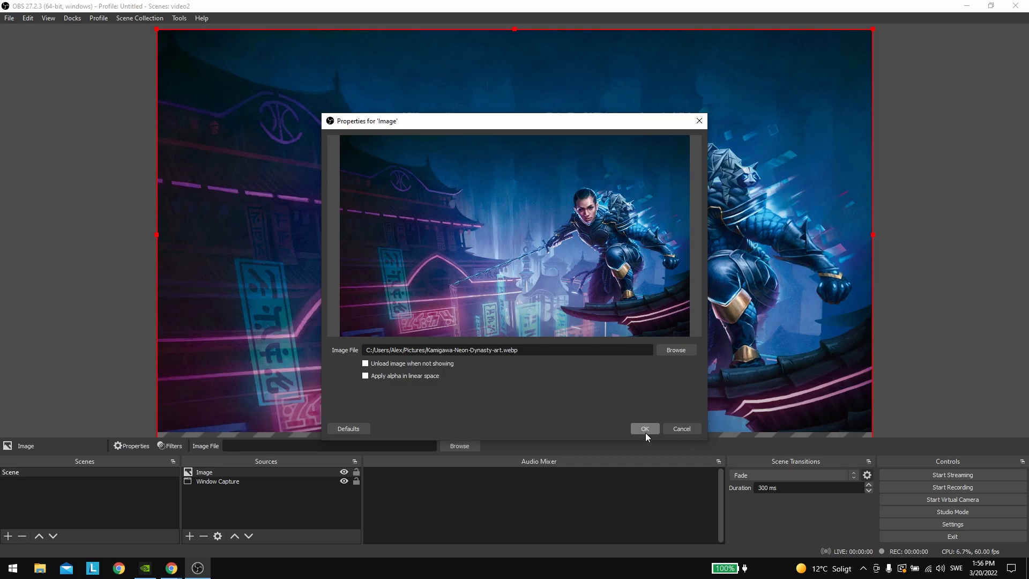
{"action": "left_click", "coordinate": [644, 428]}
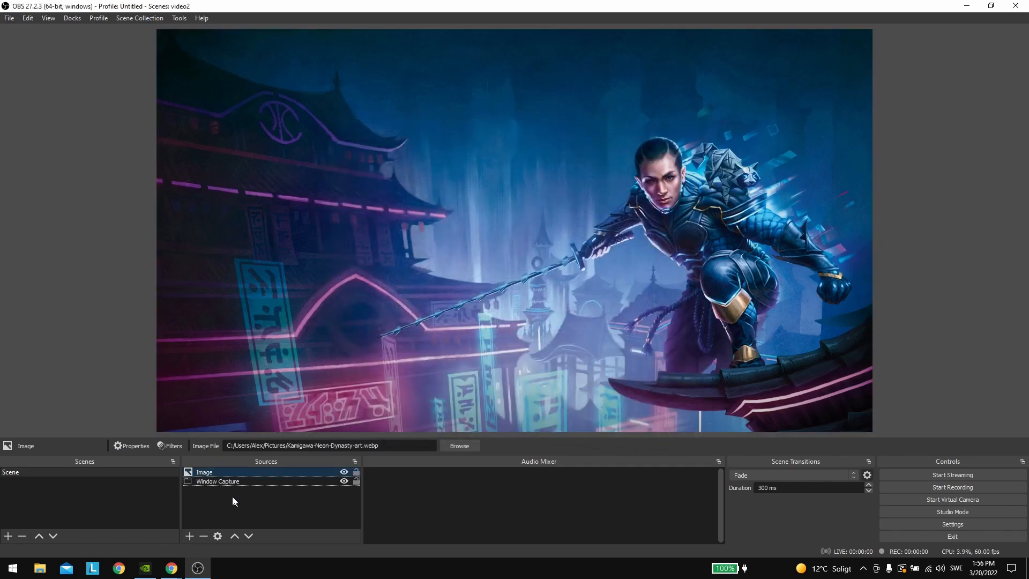
{"action": "left_click", "coordinate": [203, 471]}
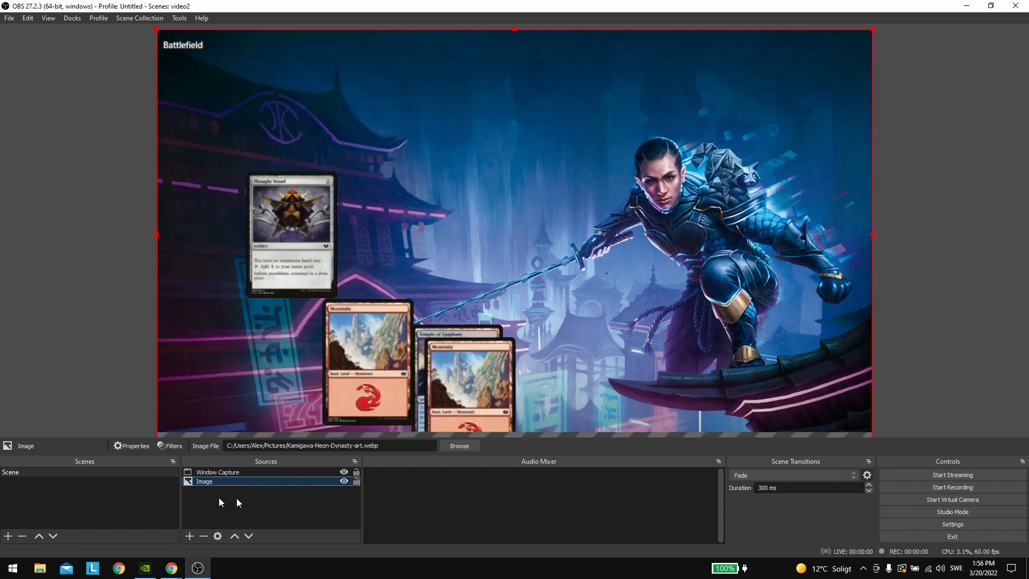
- Reposition the battlefield capture and add a second Window Capture of the deck zones at bottom right
{"action": "left_click", "coordinate": [170, 568]}
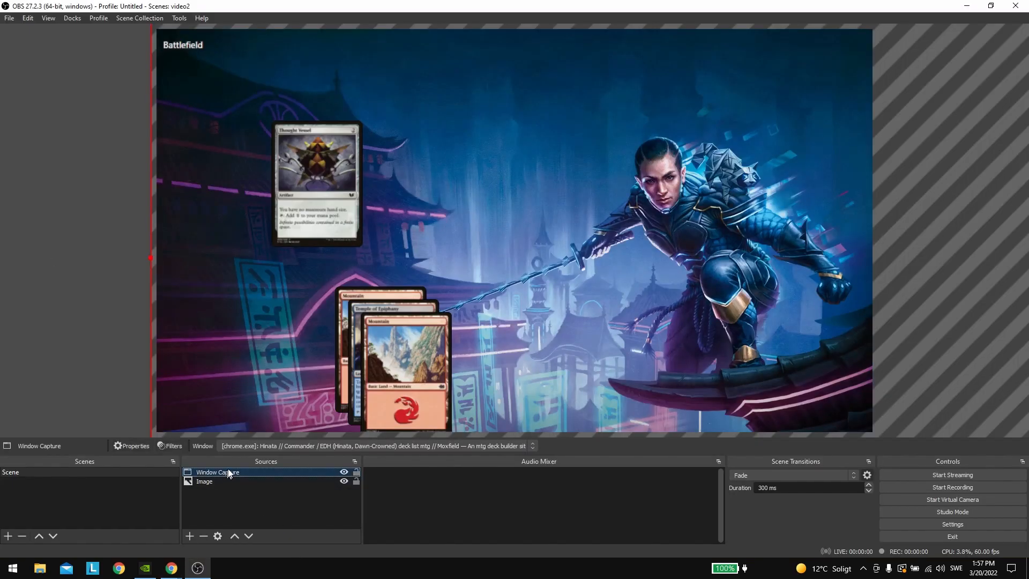
{"action": "left_click", "coordinate": [189, 536]}
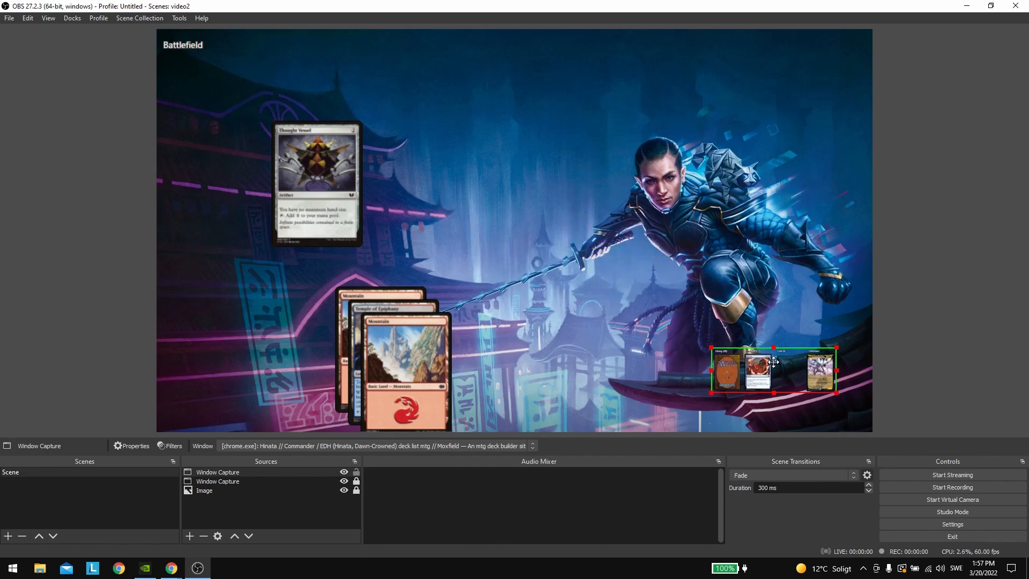
- Switch to the SpellTable game tab in Chrome to show the composited feed as the webcam
{"action": "left_click", "coordinate": [170, 569]}
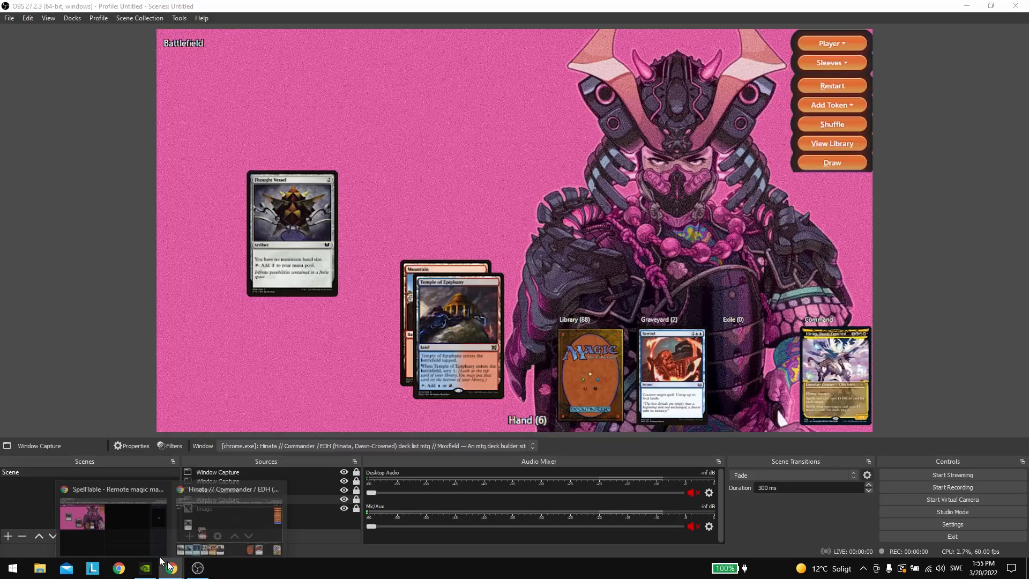
{"action": "left_click", "coordinate": [170, 568]}
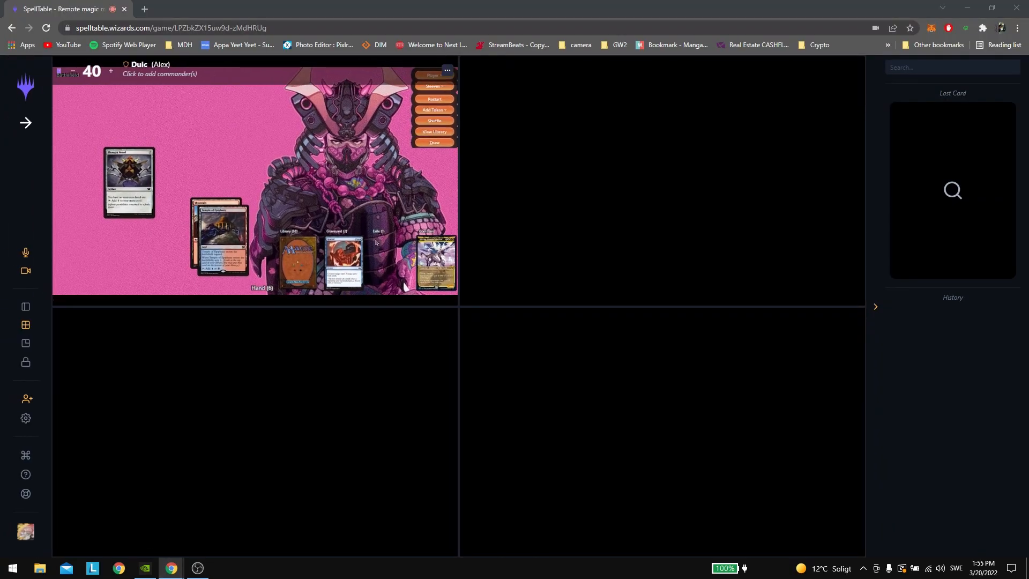